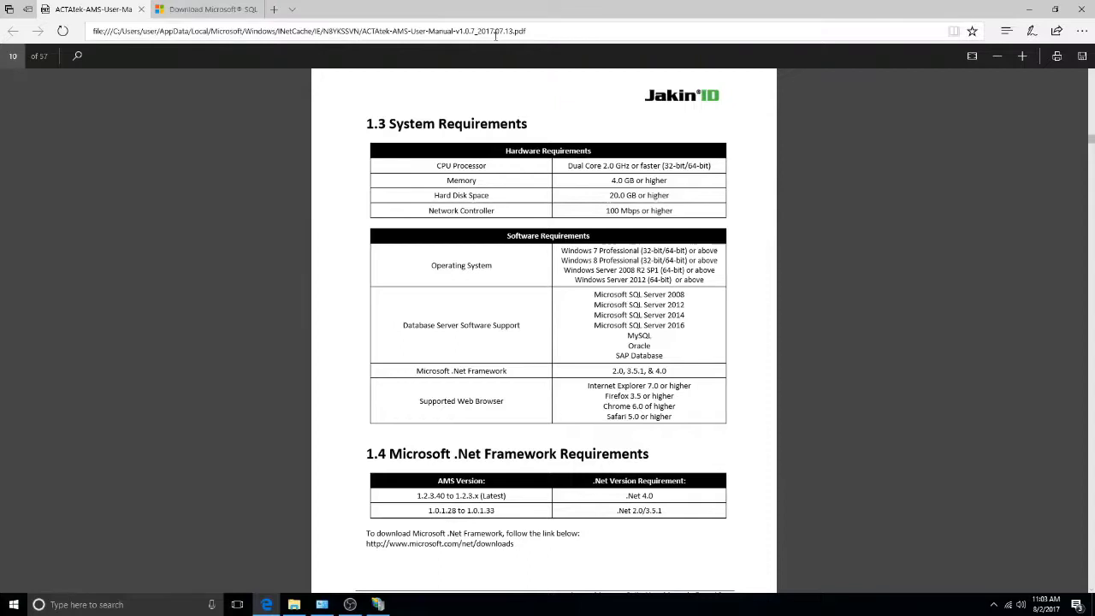
mouse_move(498, 85)
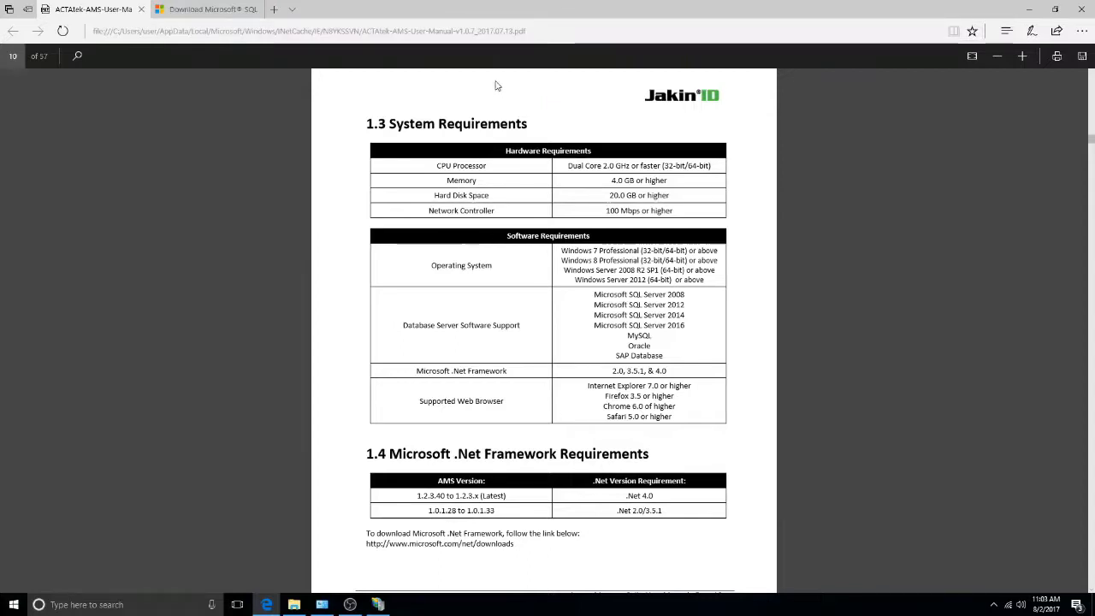
mouse_move(440, 102)
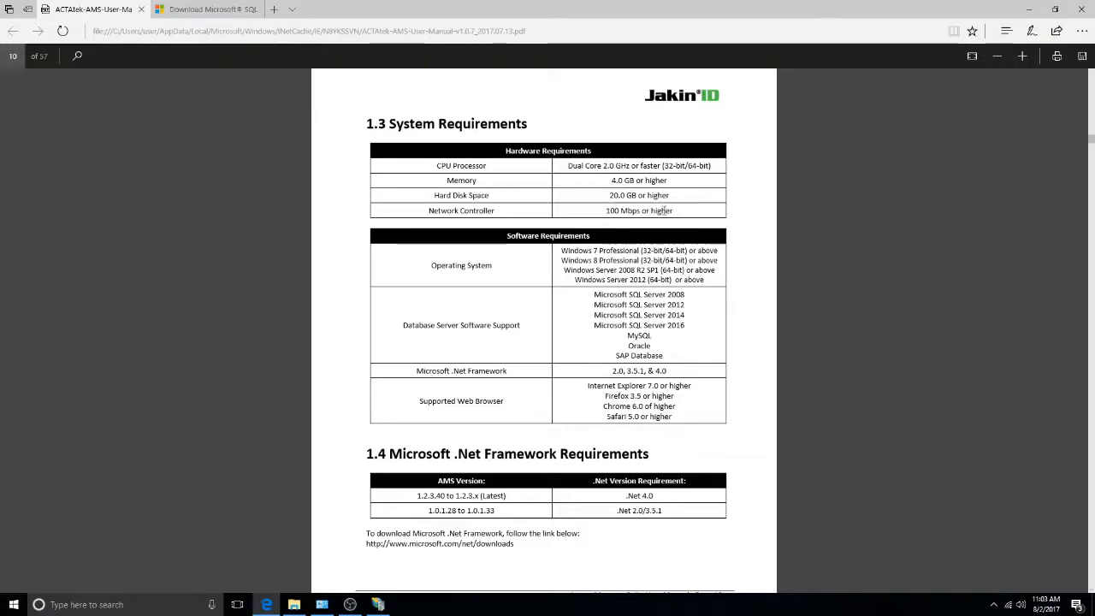
mouse_move(602, 224)
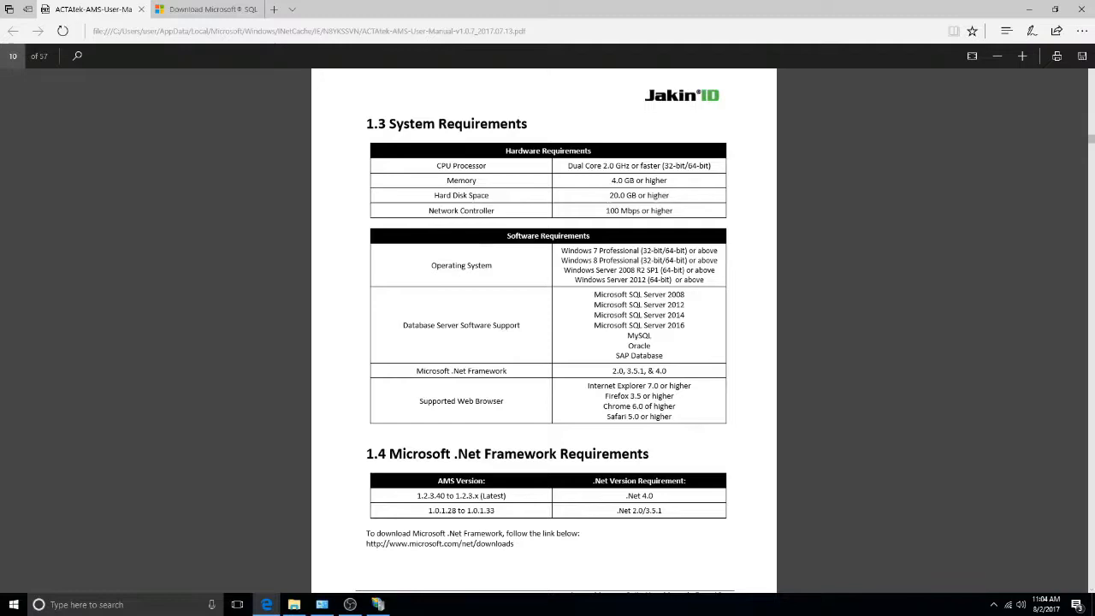
Open the SQLEXPR_x64_ENU folder in File Explorer and select the SETUP application
click(205, 8)
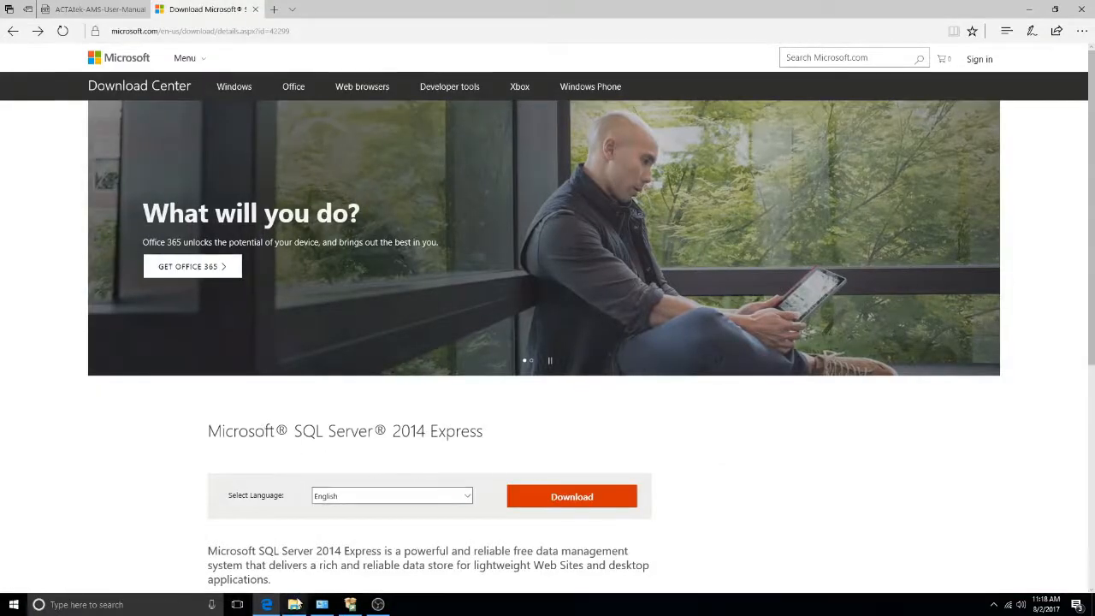
click(295, 604)
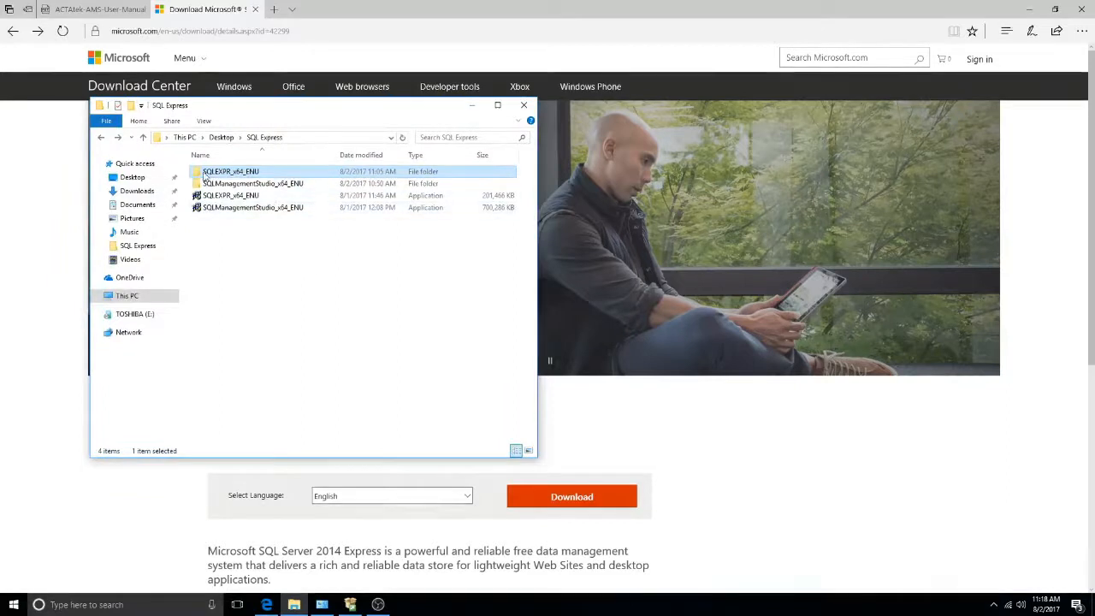
mouse_move(316, 204)
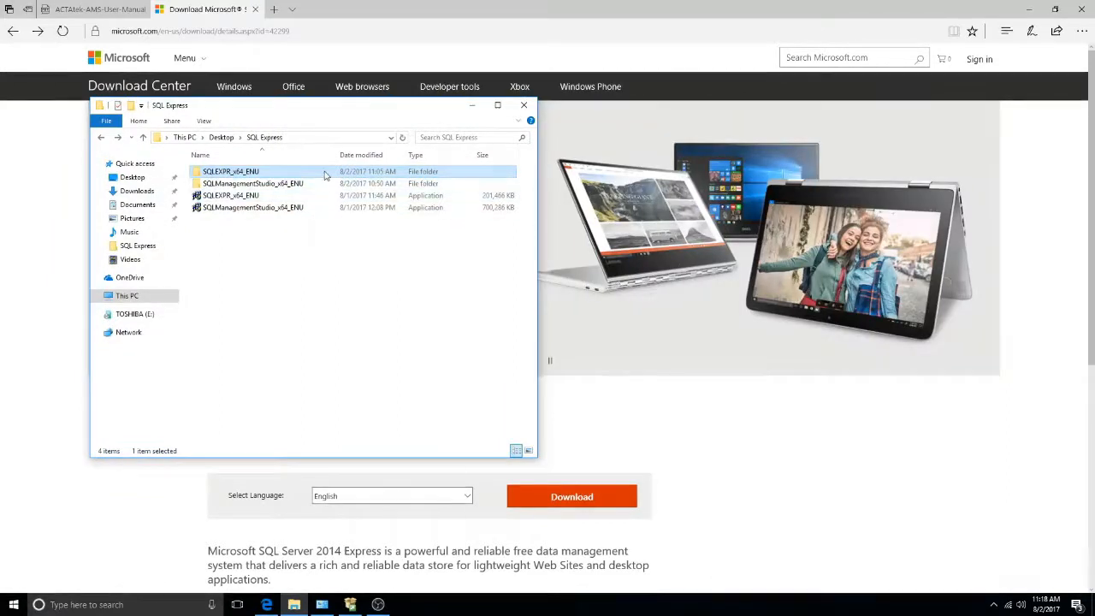
double_click(229, 172)
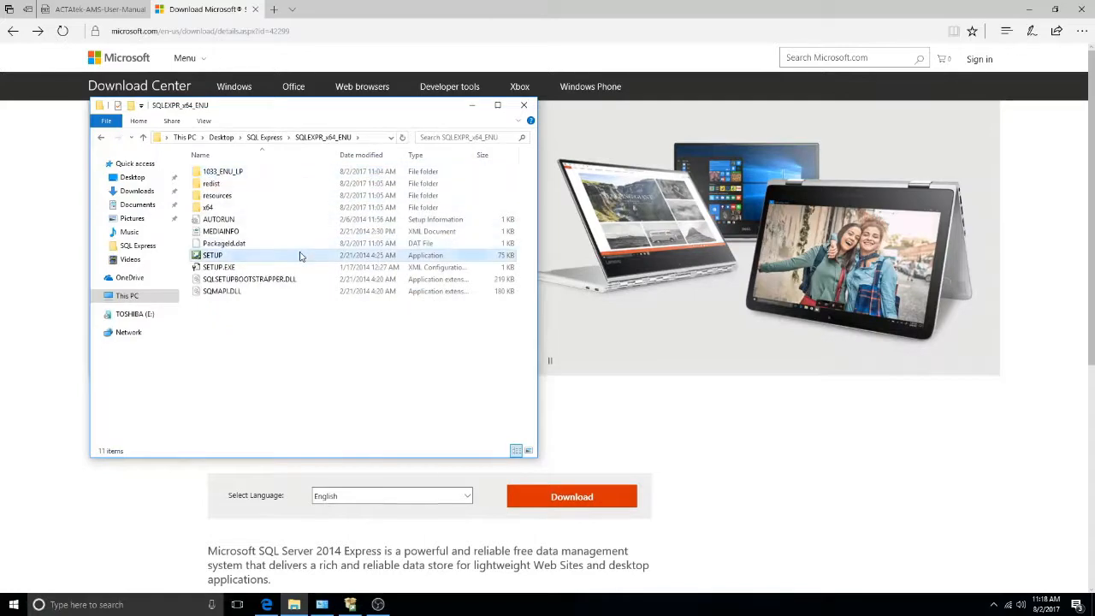
click(212, 255)
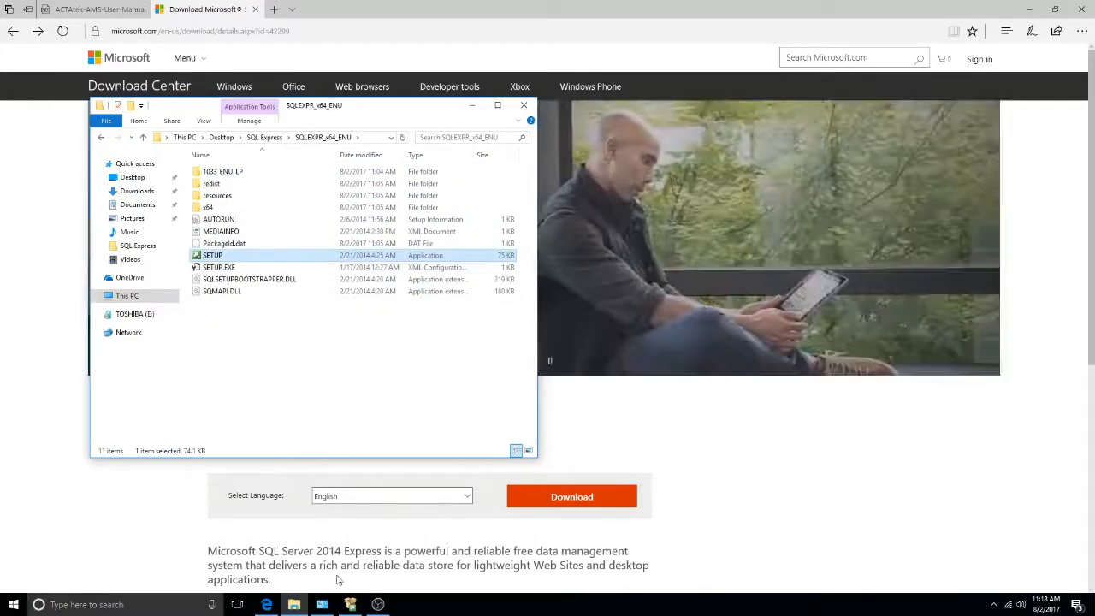
Launch SQL Server setup as a new stand-alone installation and accept the license terms
double_click(212, 254)
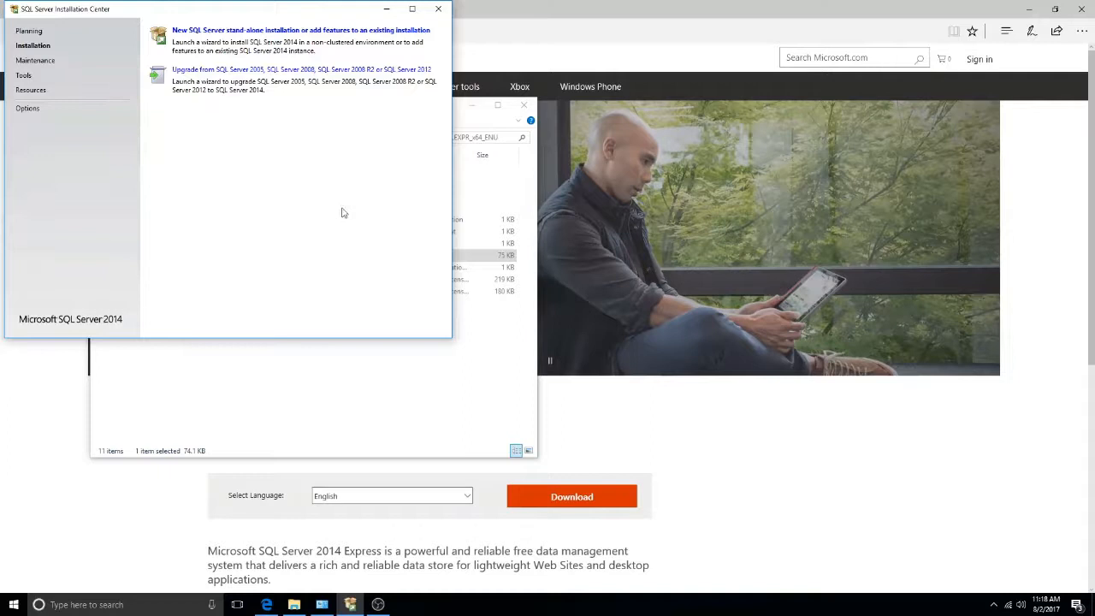
mouse_move(328, 37)
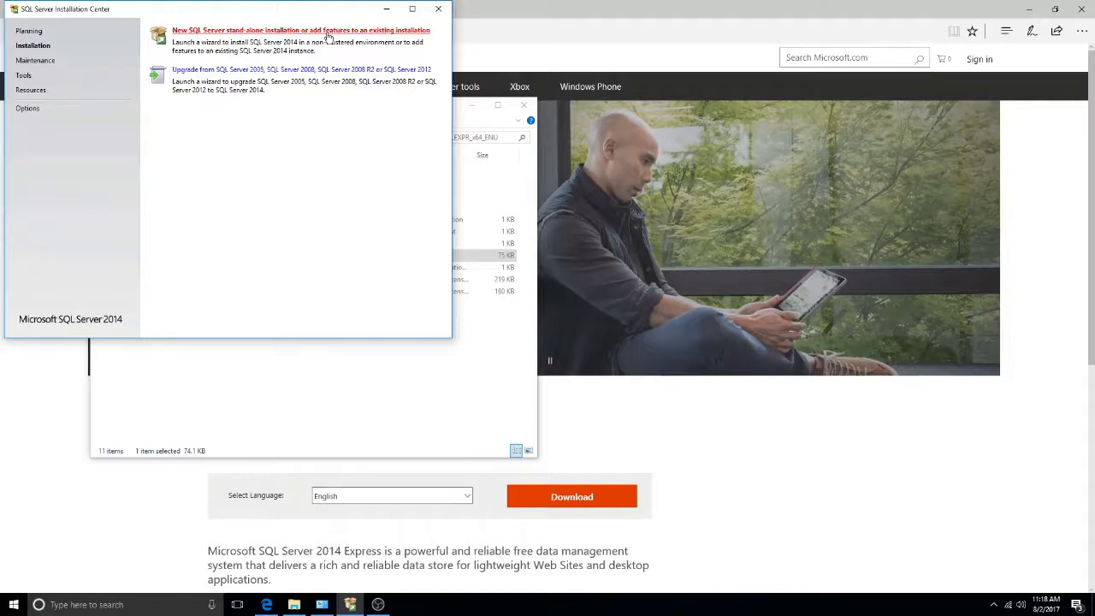
click(300, 30)
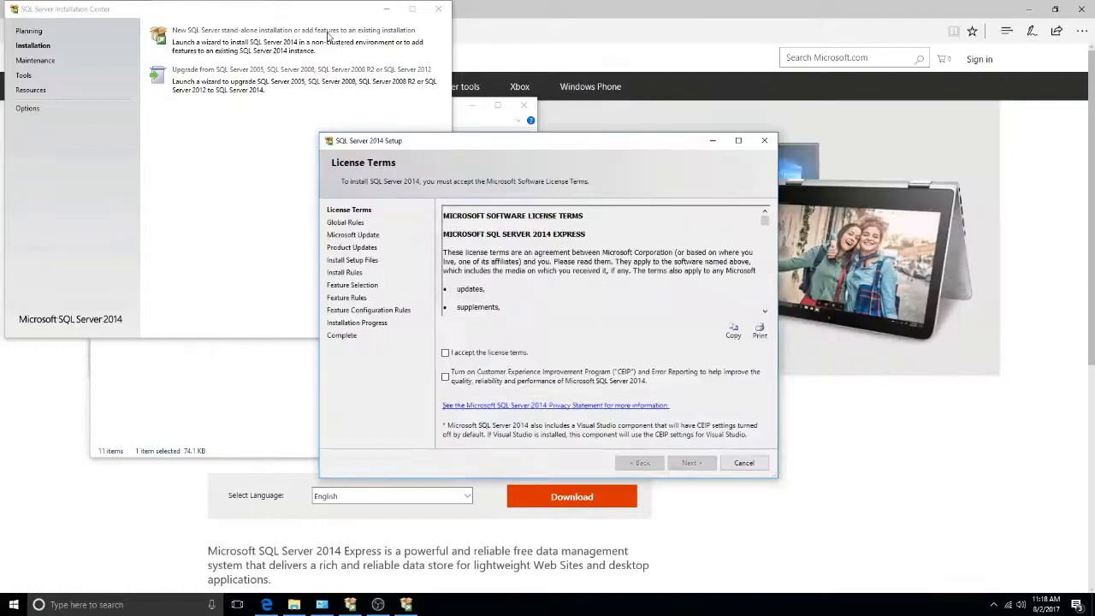
click(690, 463)
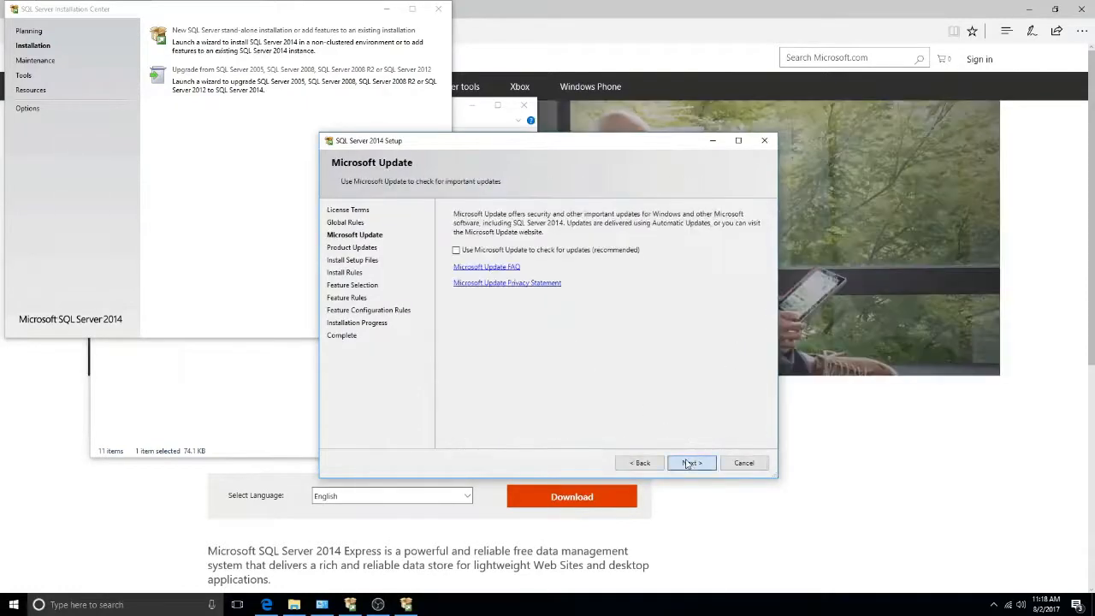
click(690, 463)
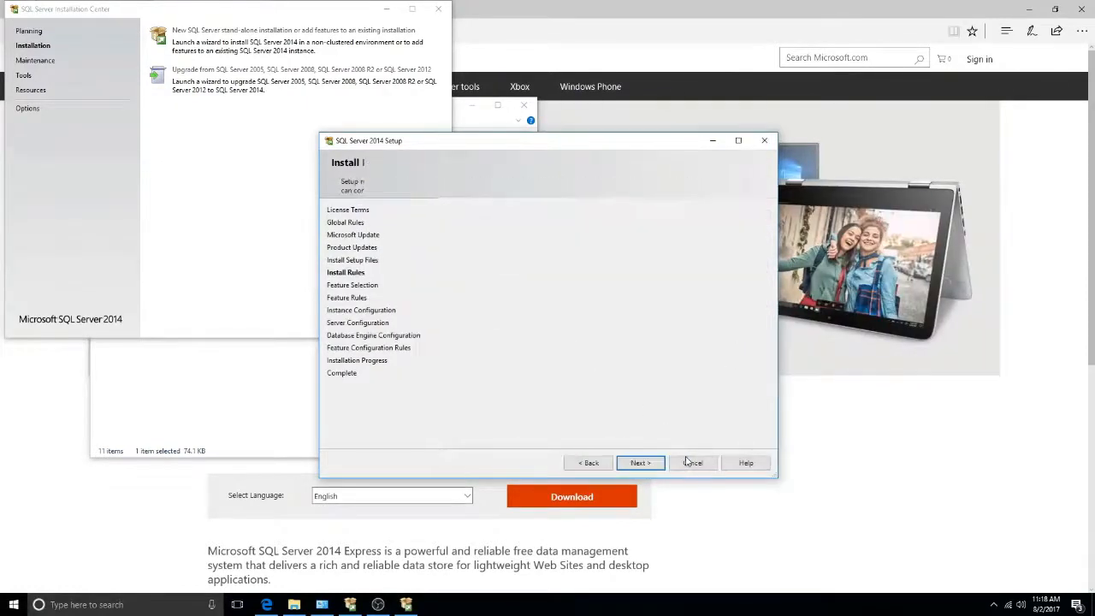
Keep default features, SQLExpress instance, accounts and Windows authentication, install, then close setup
click(639, 461)
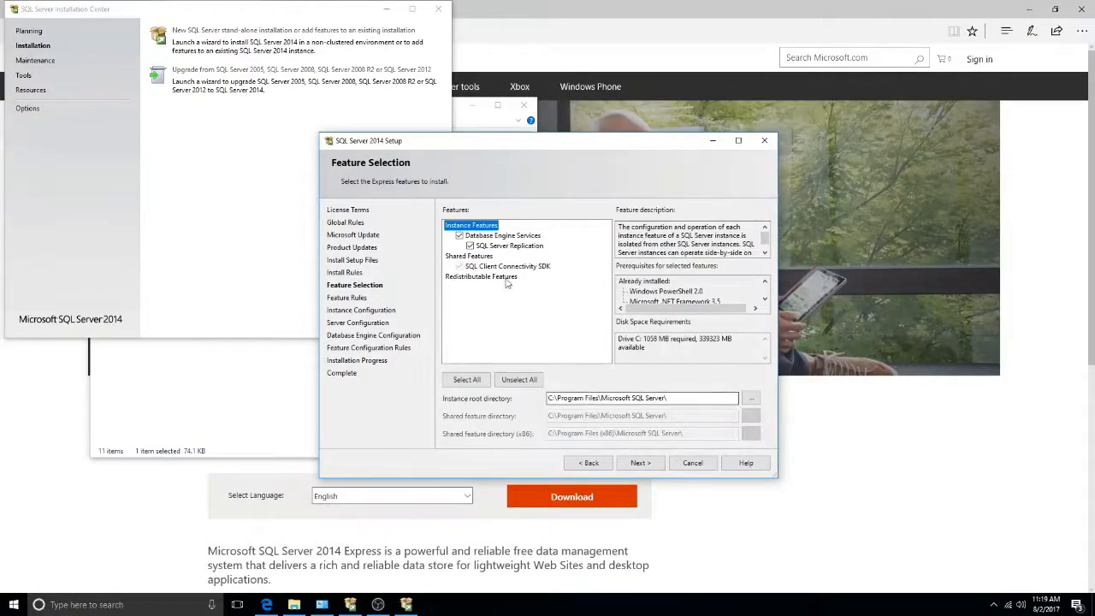
click(640, 461)
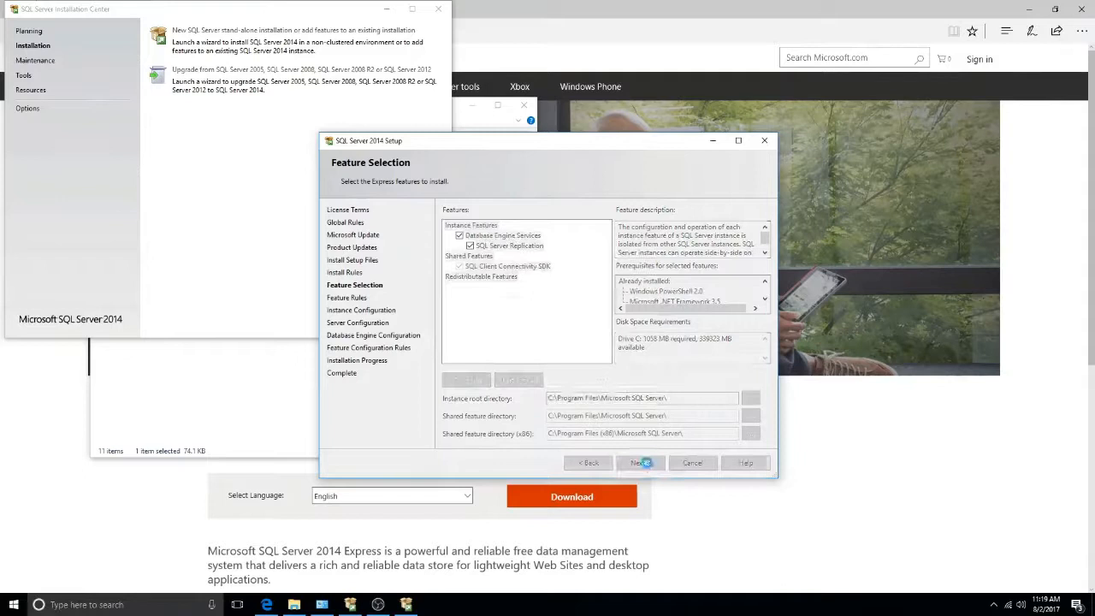
click(640, 463)
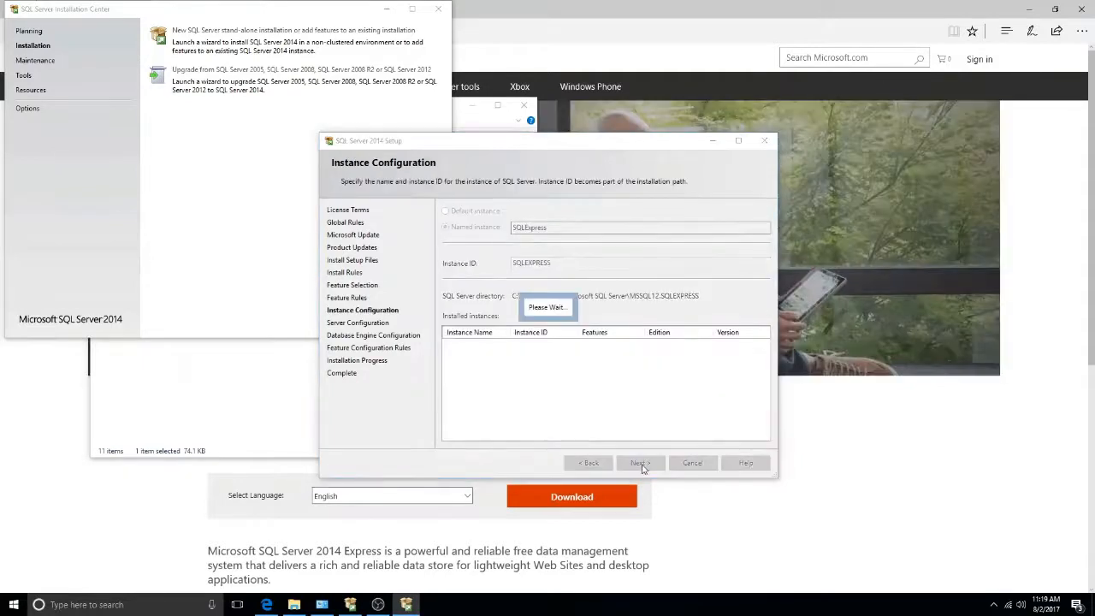
click(640, 462)
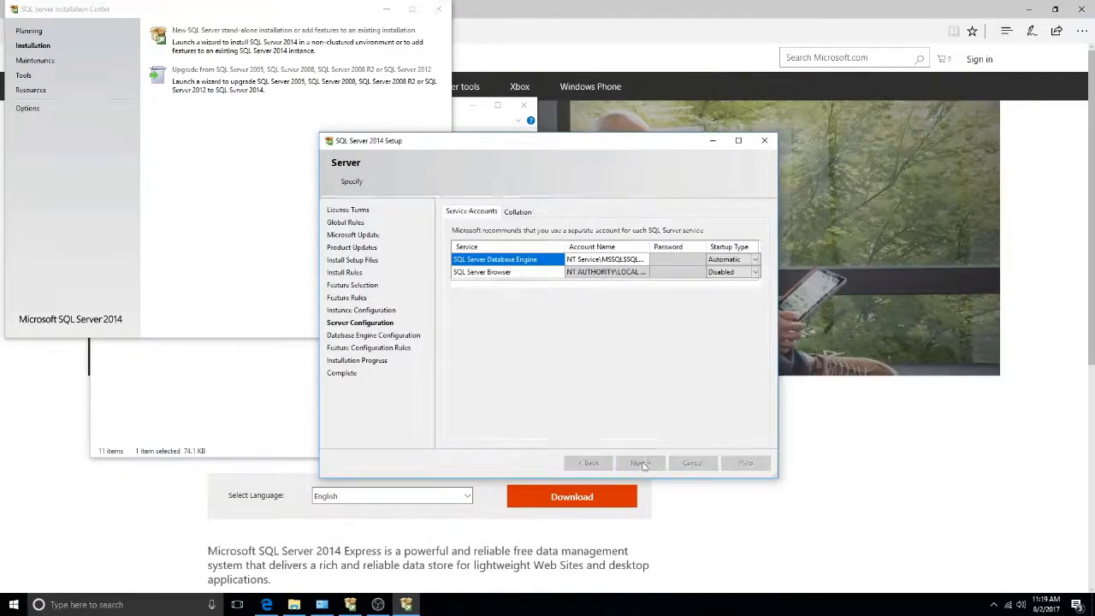
click(640, 462)
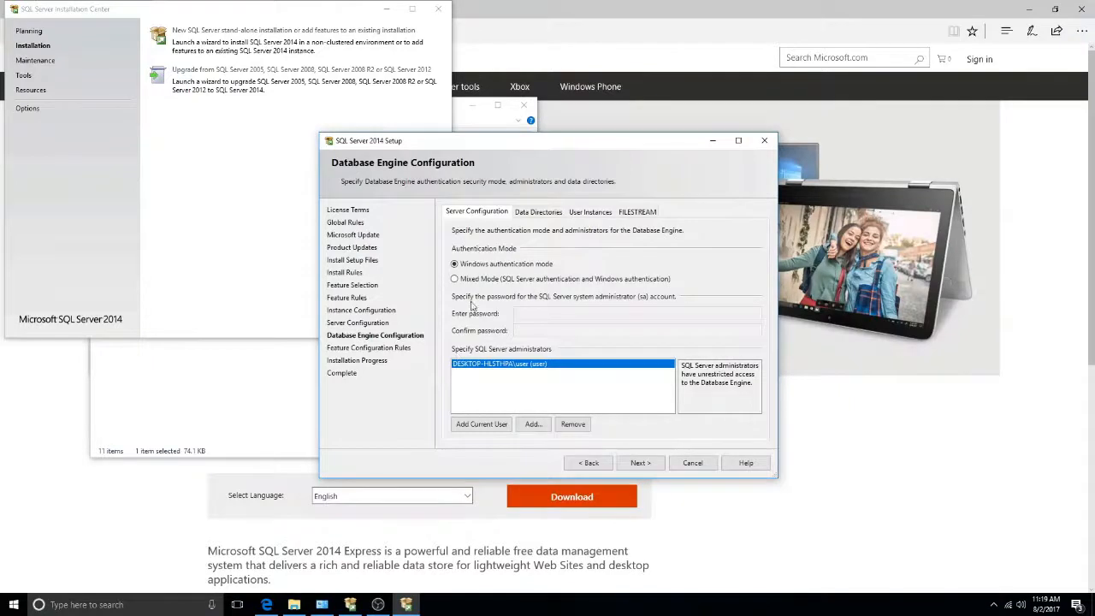
click(455, 279)
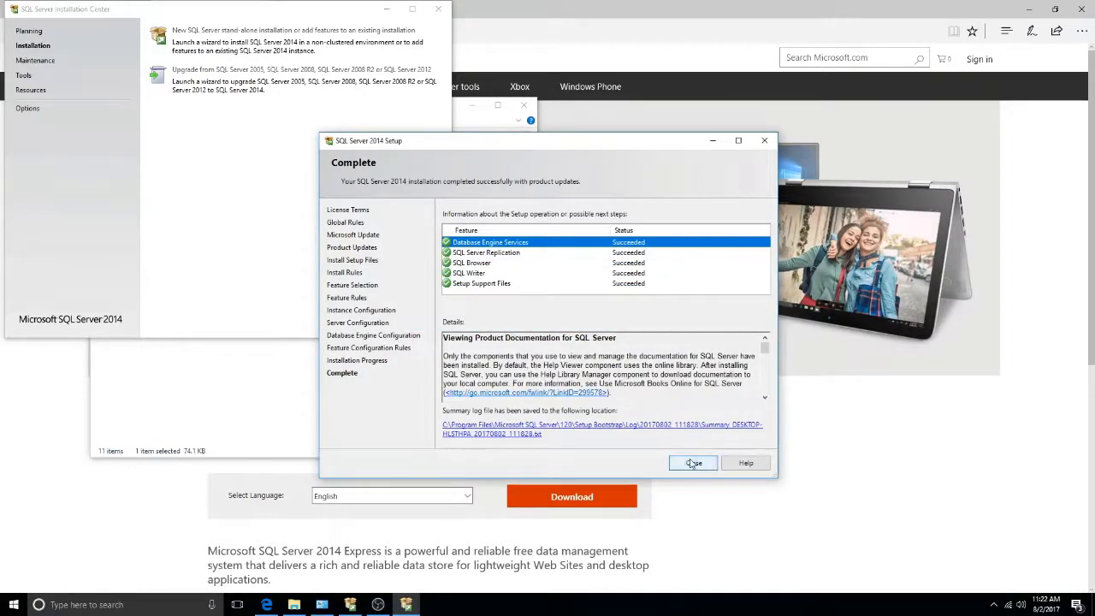
click(693, 463)
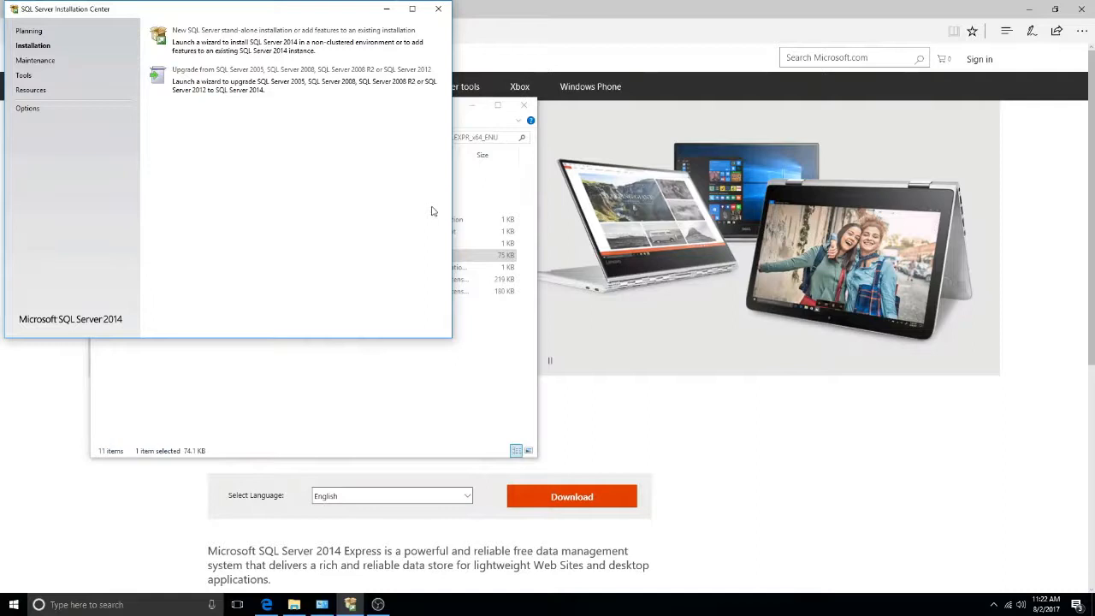
mouse_move(439, 410)
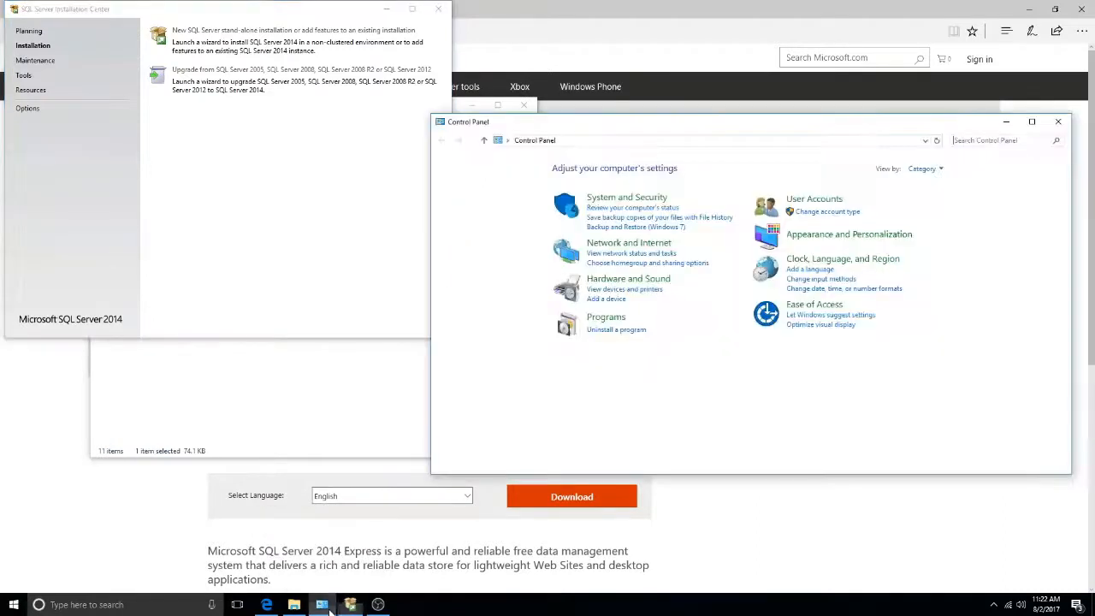
mouse_move(605, 322)
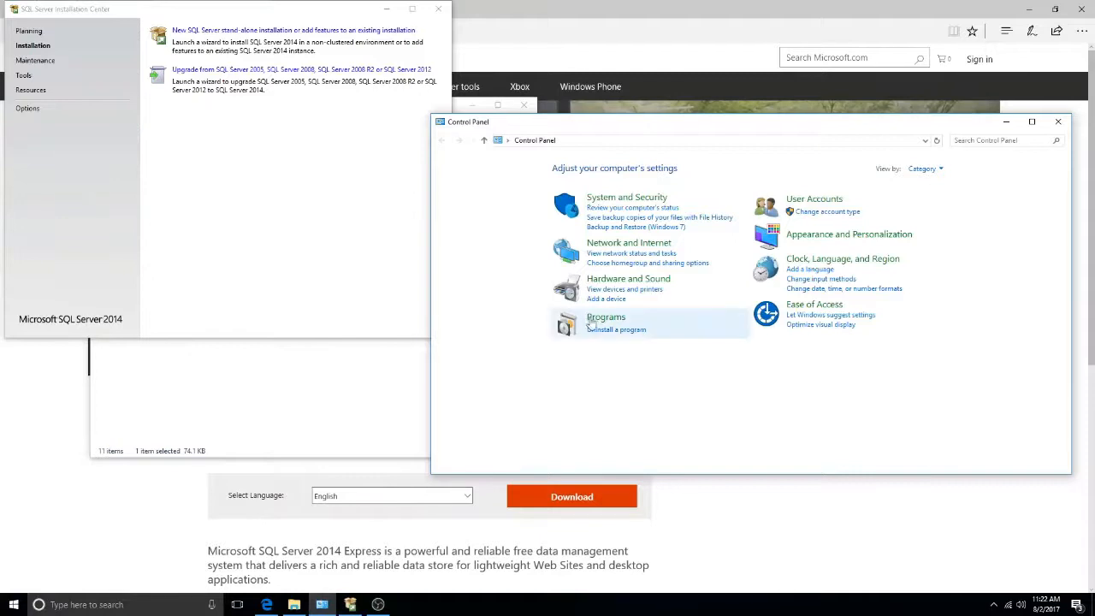
Turn on Internet Information Services through Programs and Features' Windows features list
click(606, 317)
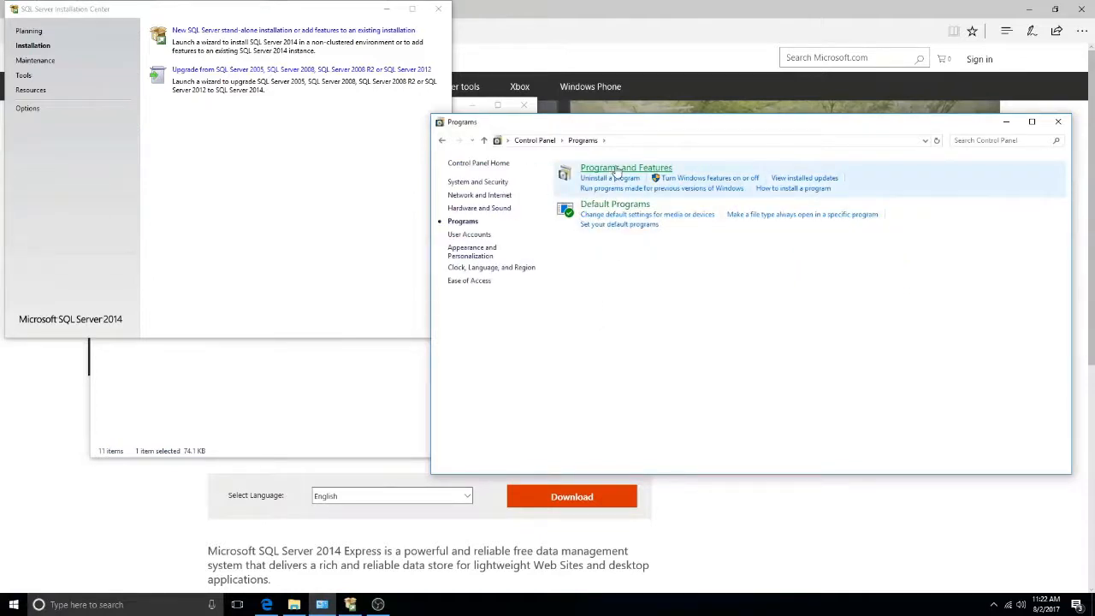
click(625, 167)
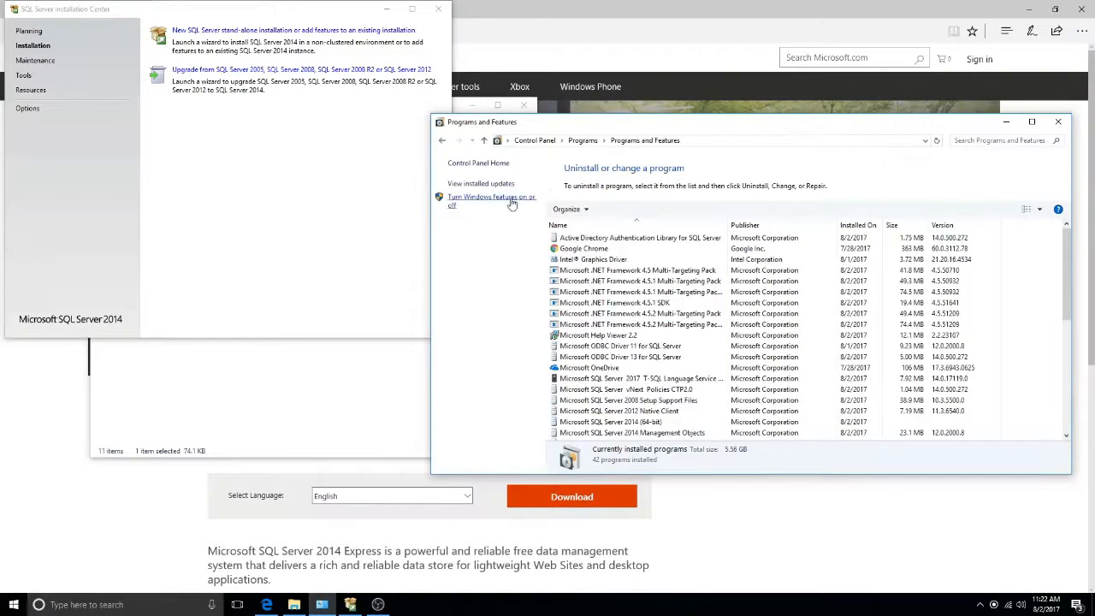
click(491, 200)
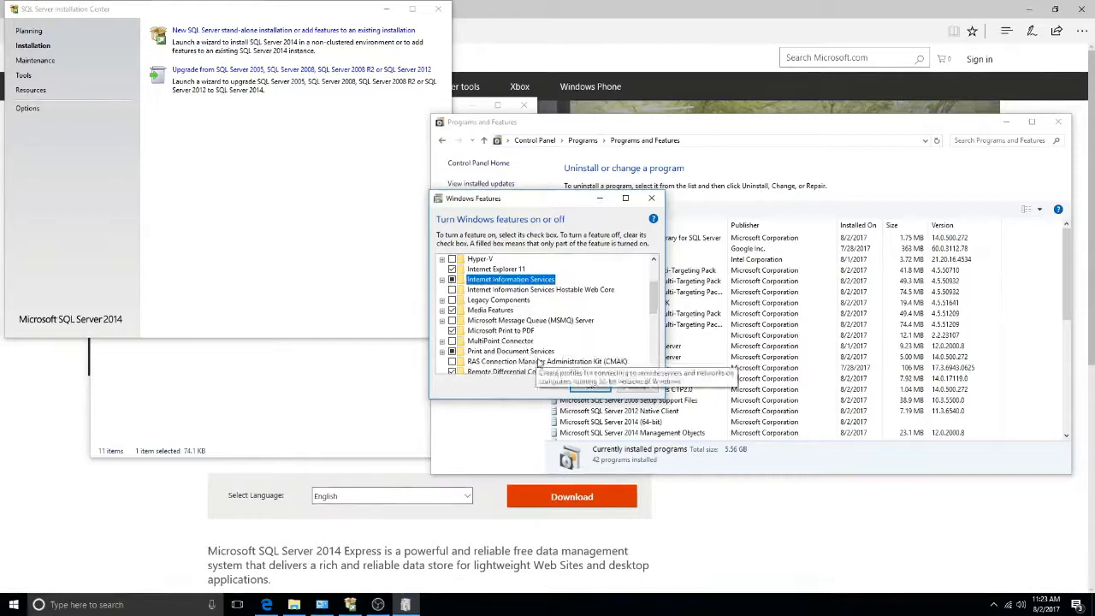
click(589, 386)
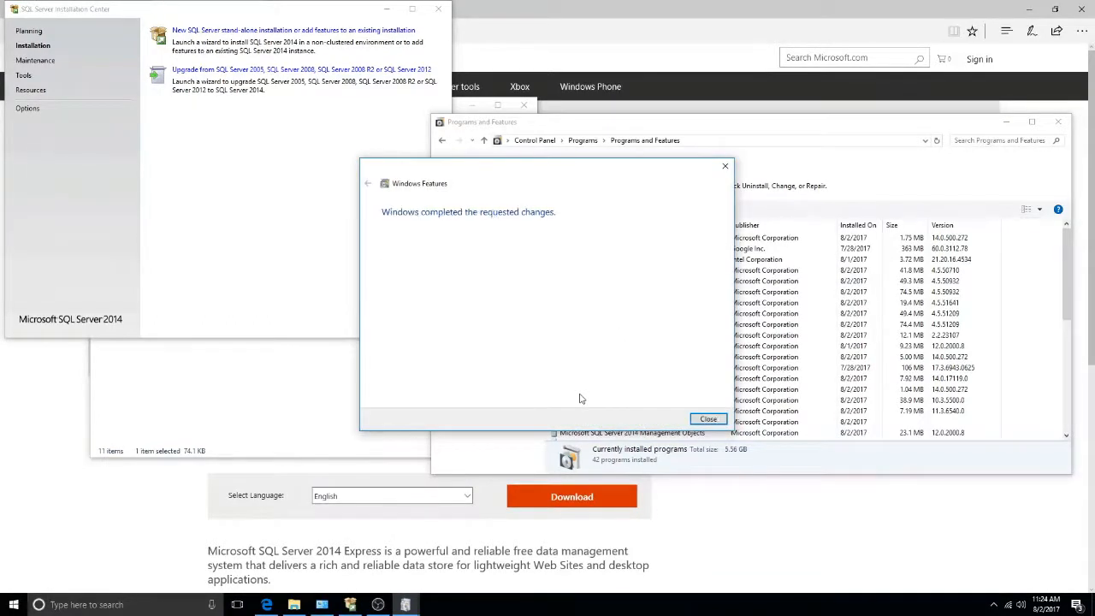
click(707, 419)
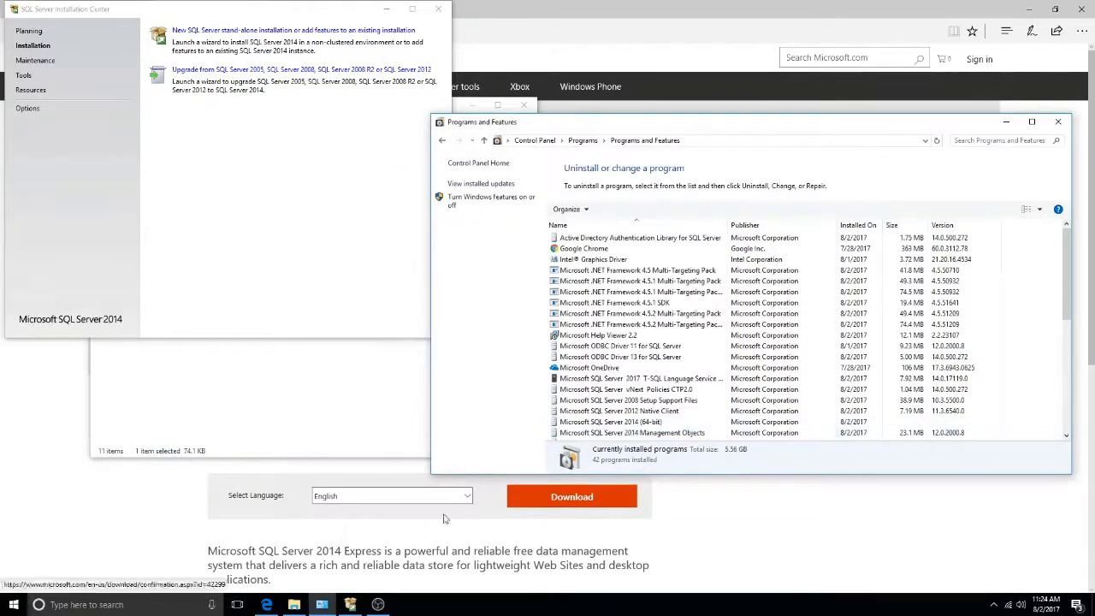
In IIS Manager, check DefaultAppPool uses .NET CLR v4.0.30319 with Integrated pipeline
click(13, 605)
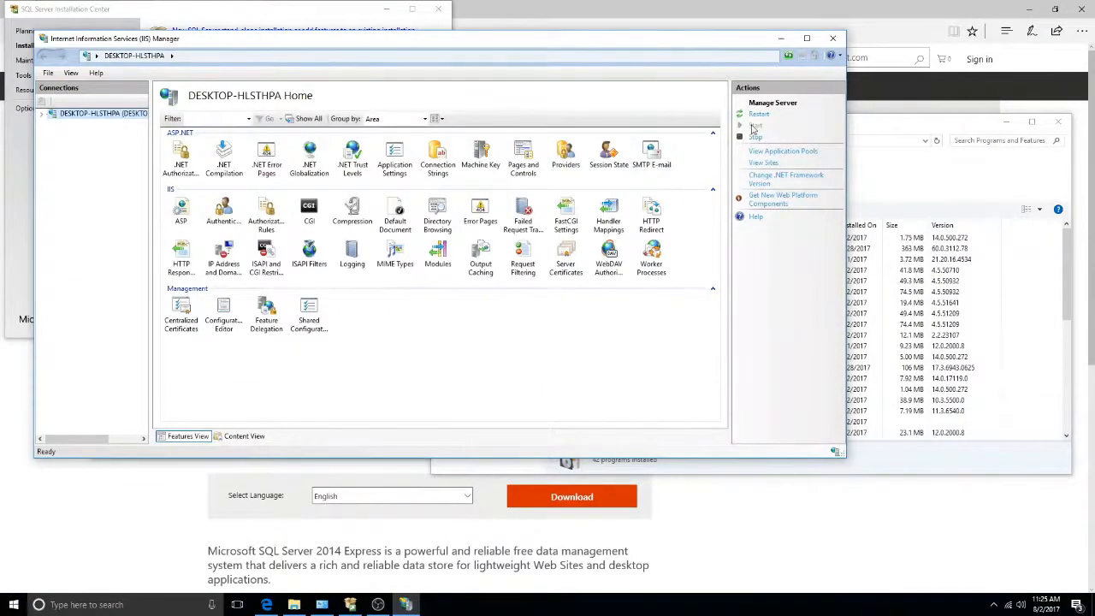
click(782, 151)
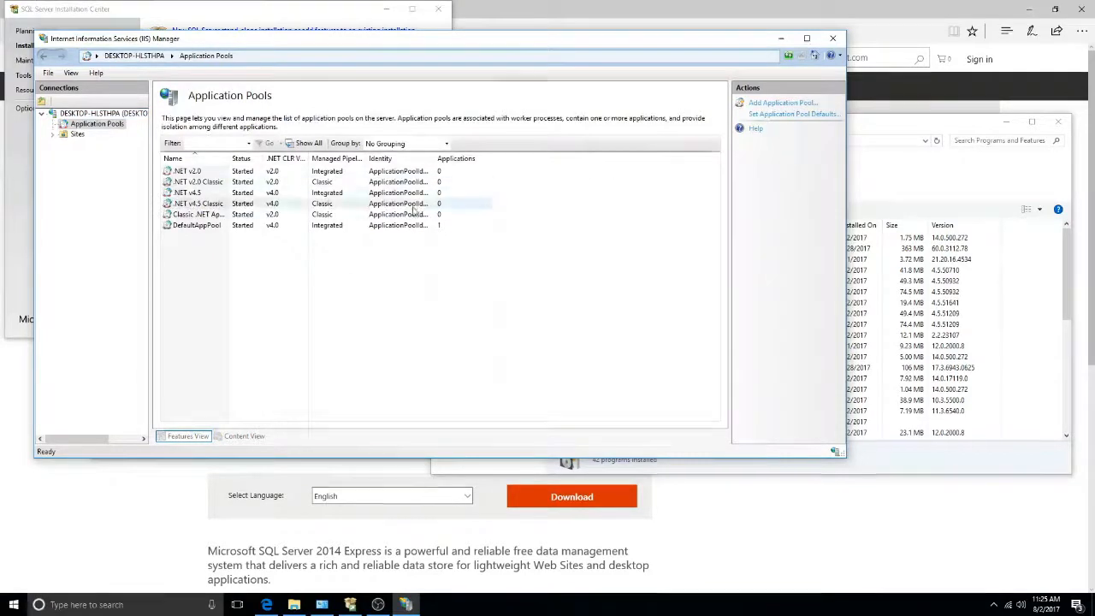
click(197, 225)
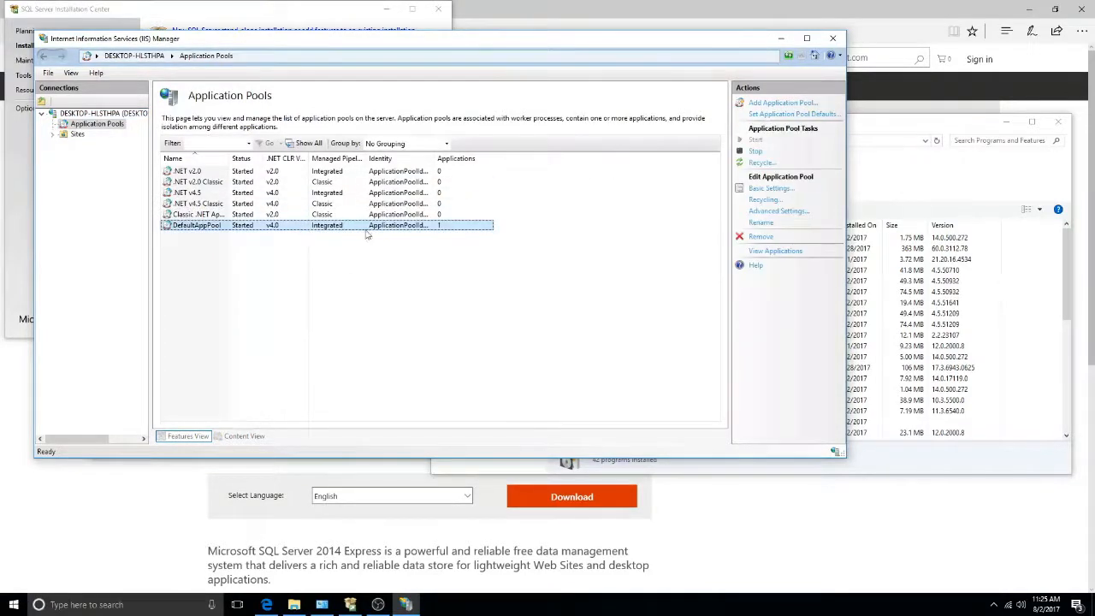
click(770, 187)
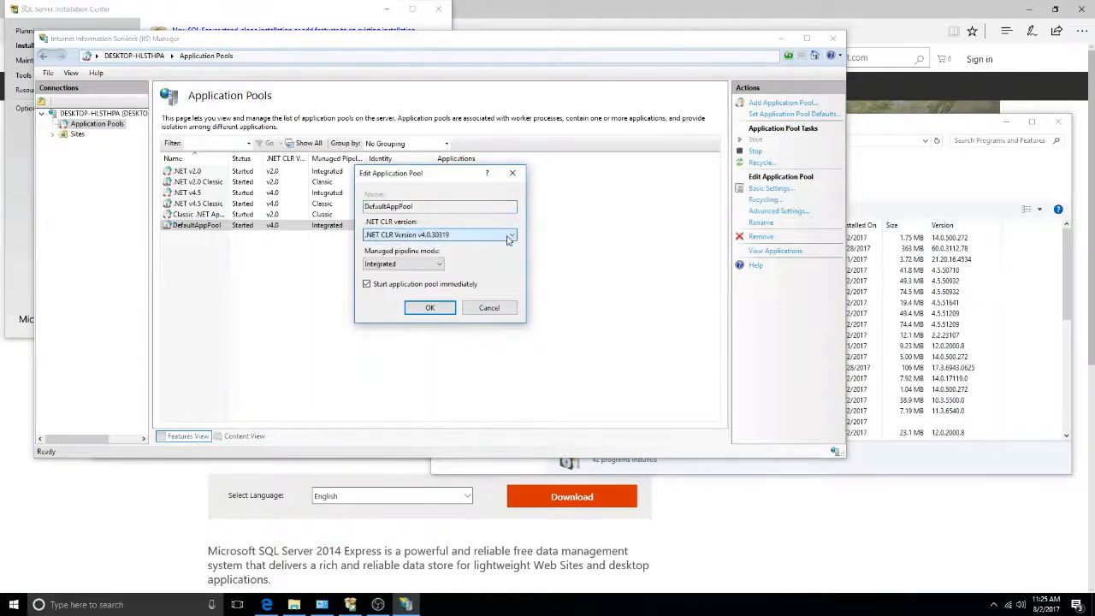
click(431, 307)
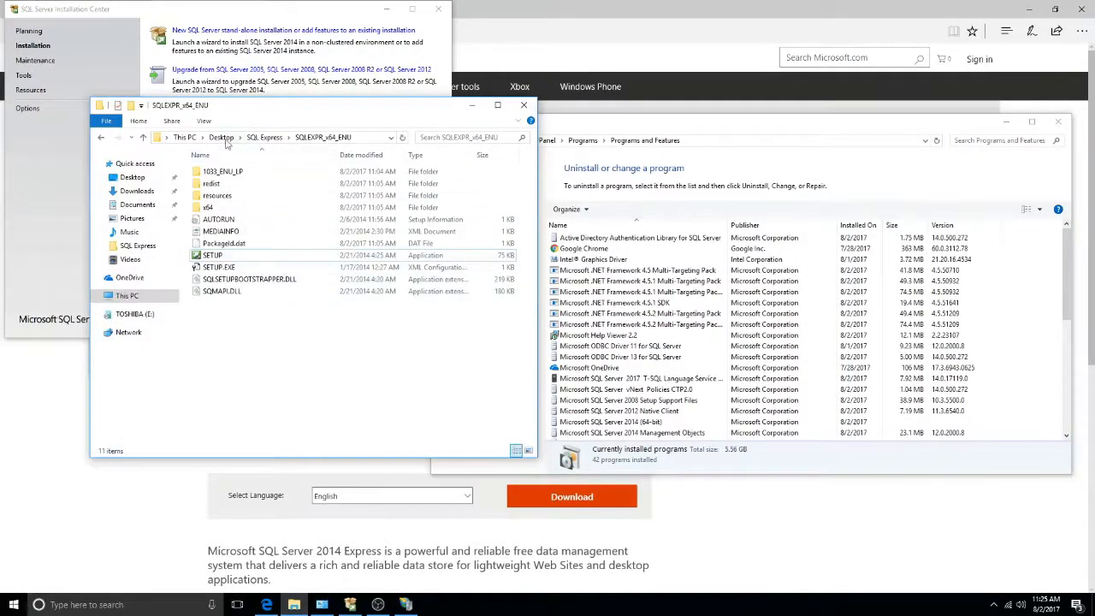
Run setup from the Desktop AMS folder and accept the SQL Server Compact license
click(222, 137)
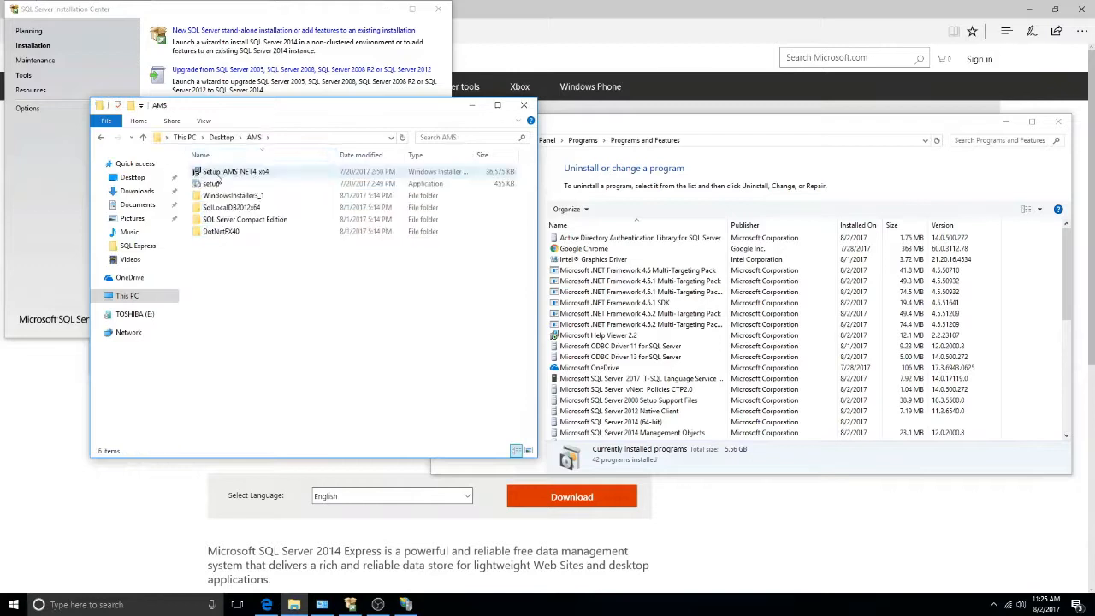
click(211, 183)
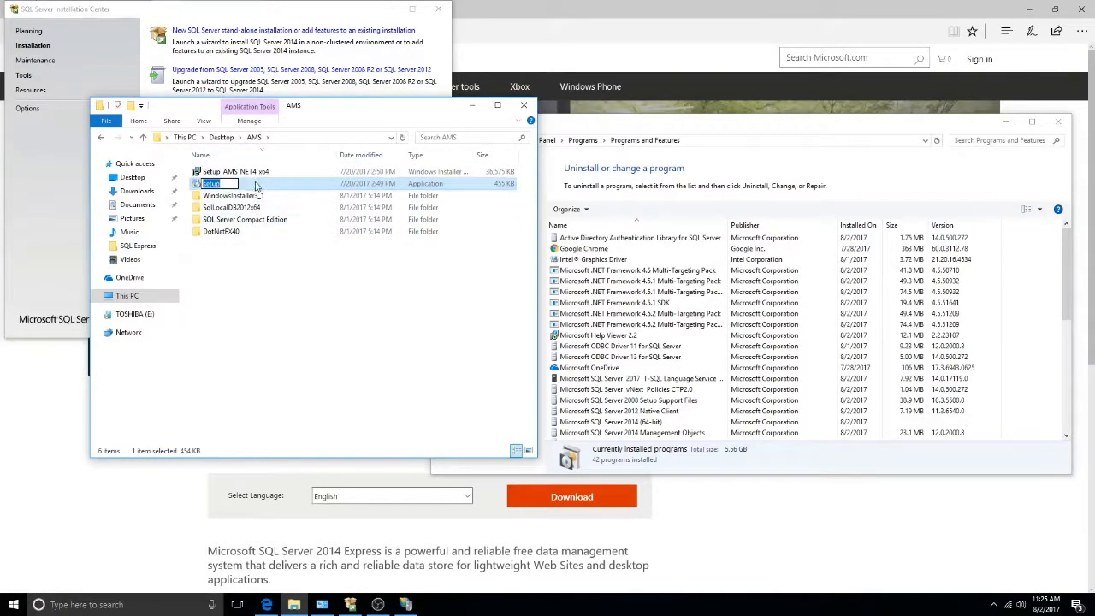
double_click(211, 183)
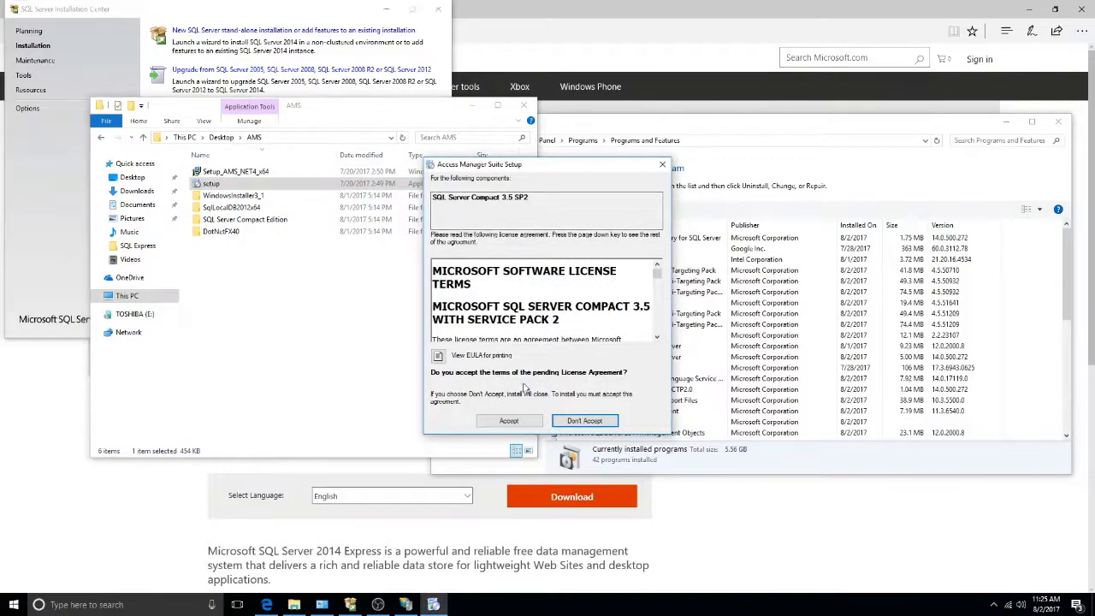
click(508, 420)
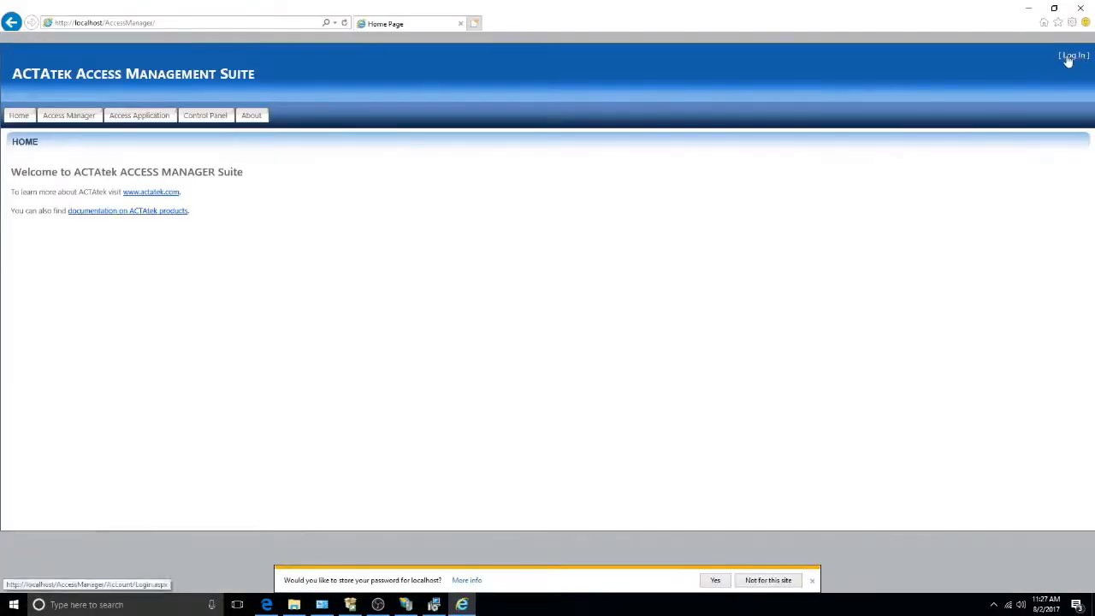
Go to the Log In page showing the product key and empty activation key
click(1074, 55)
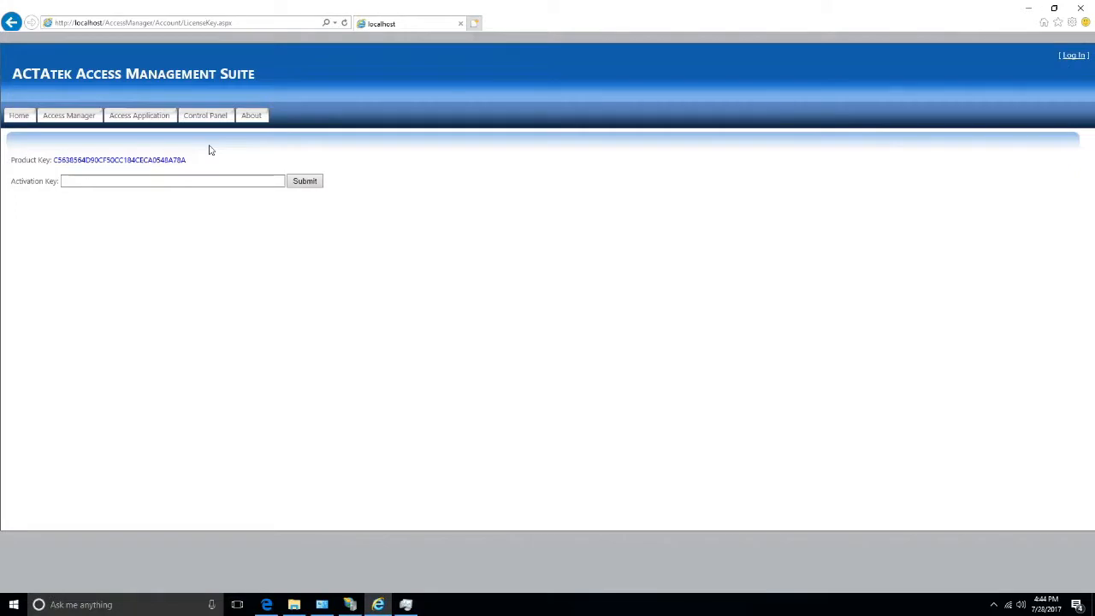
mouse_move(206, 115)
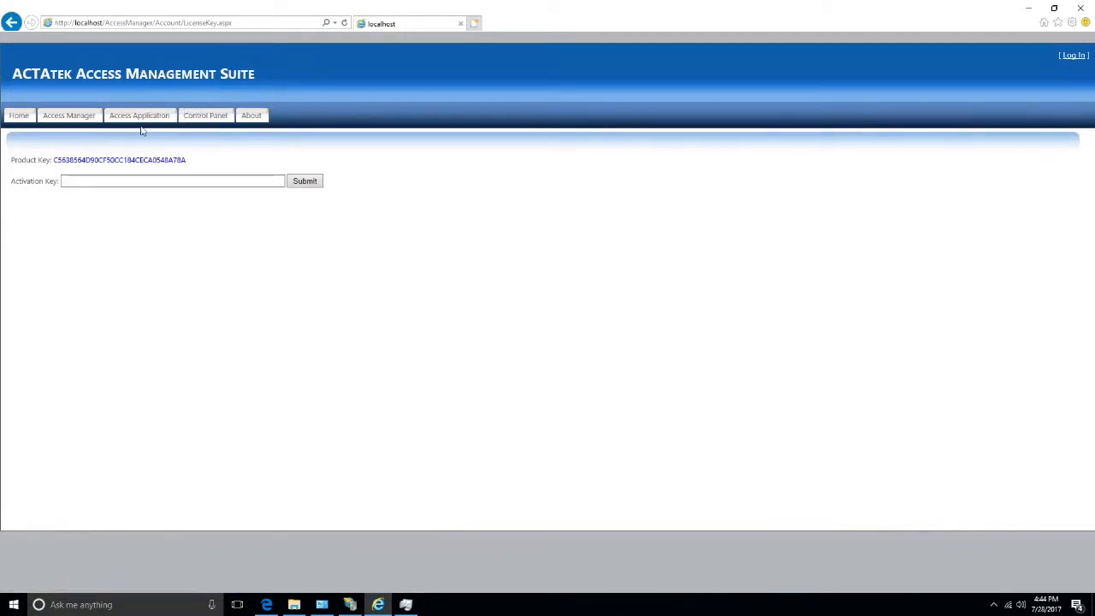
mouse_move(267, 159)
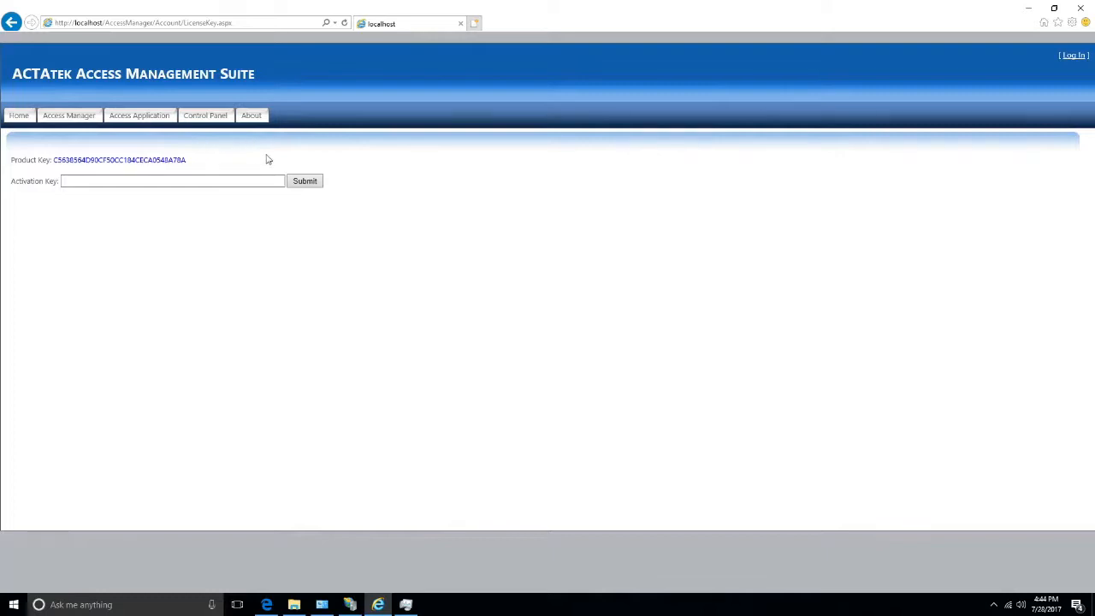
mouse_move(98, 220)
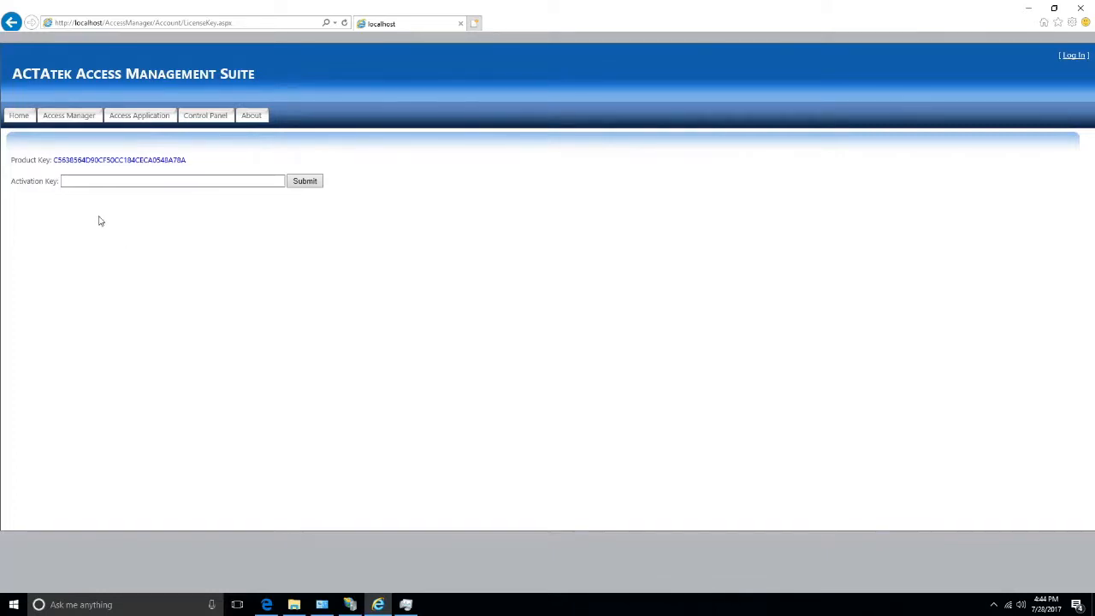
click(994, 604)
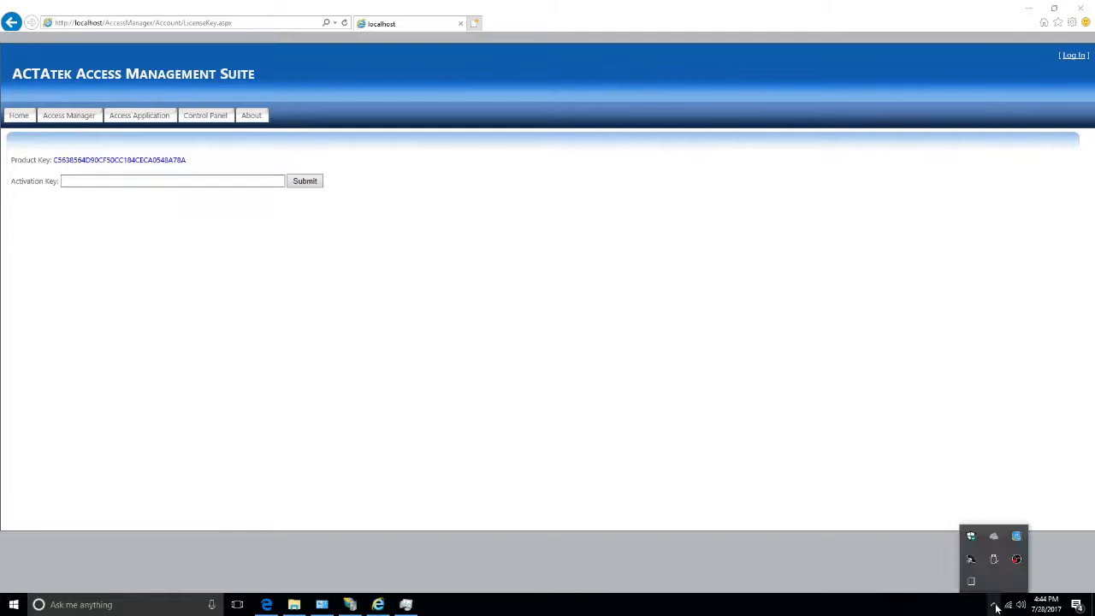
Sign in with the admin username and password
click(1072, 55)
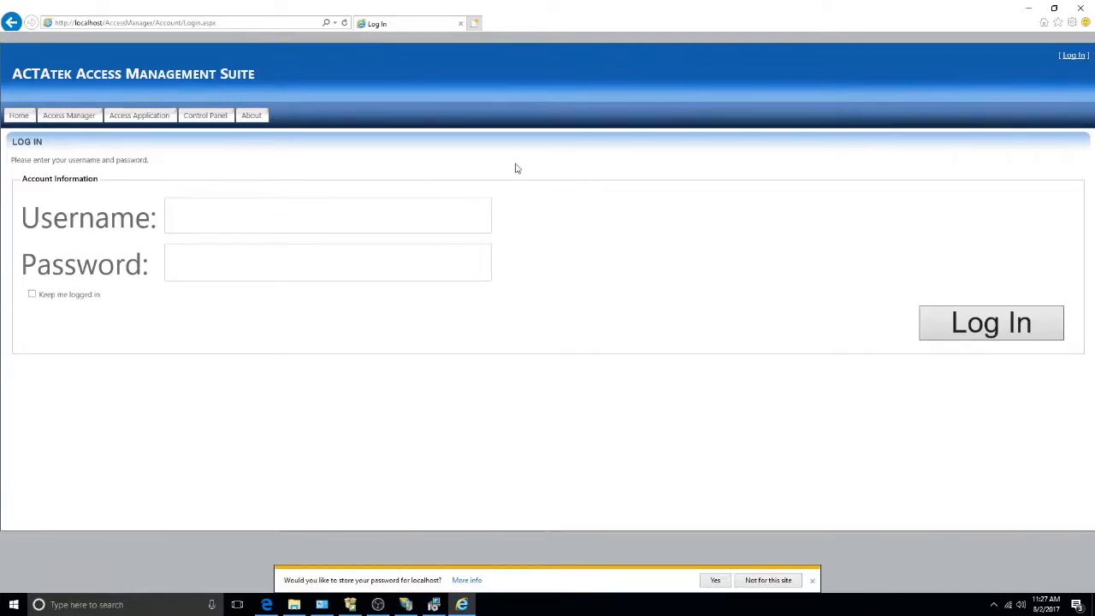
text(admin)
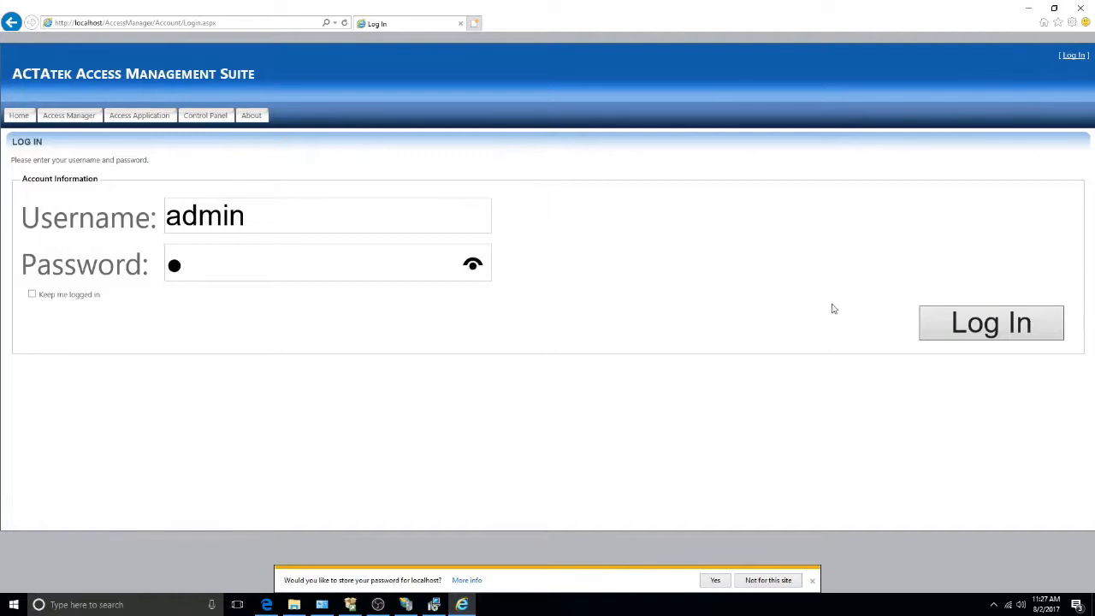
click(990, 322)
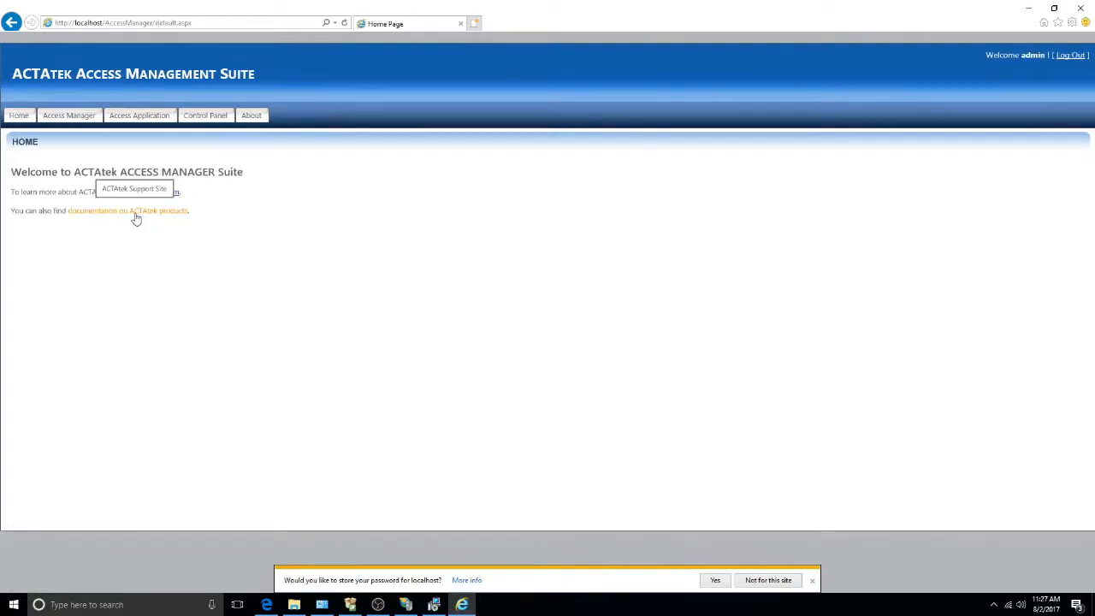
mouse_move(208, 131)
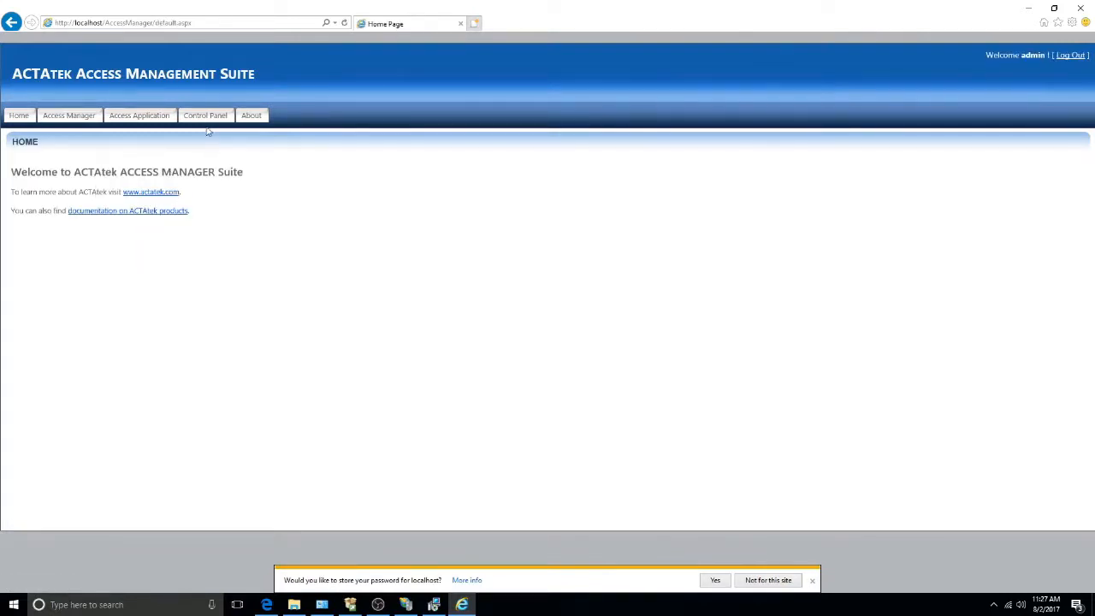
Configure a SQL Server database named AMSInstall with its password, then return to Control Panel
click(205, 115)
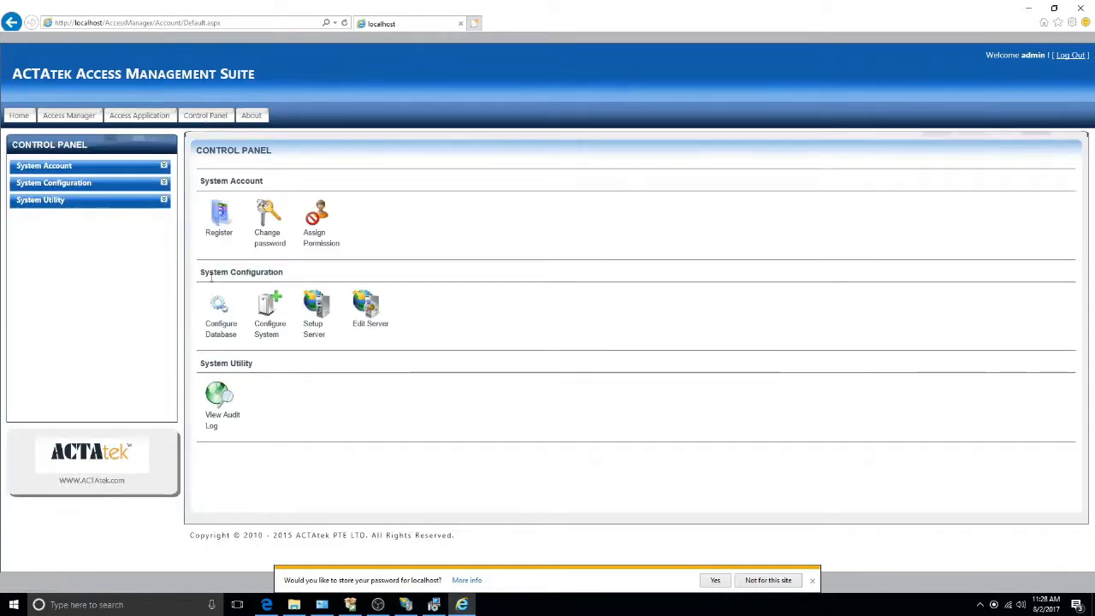
click(221, 308)
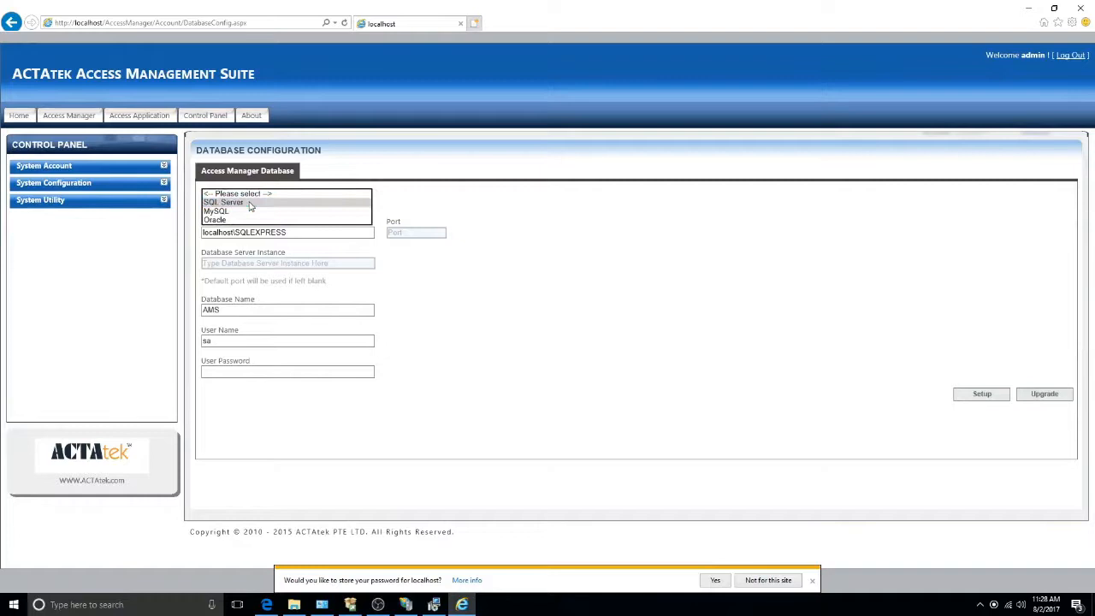
click(222, 202)
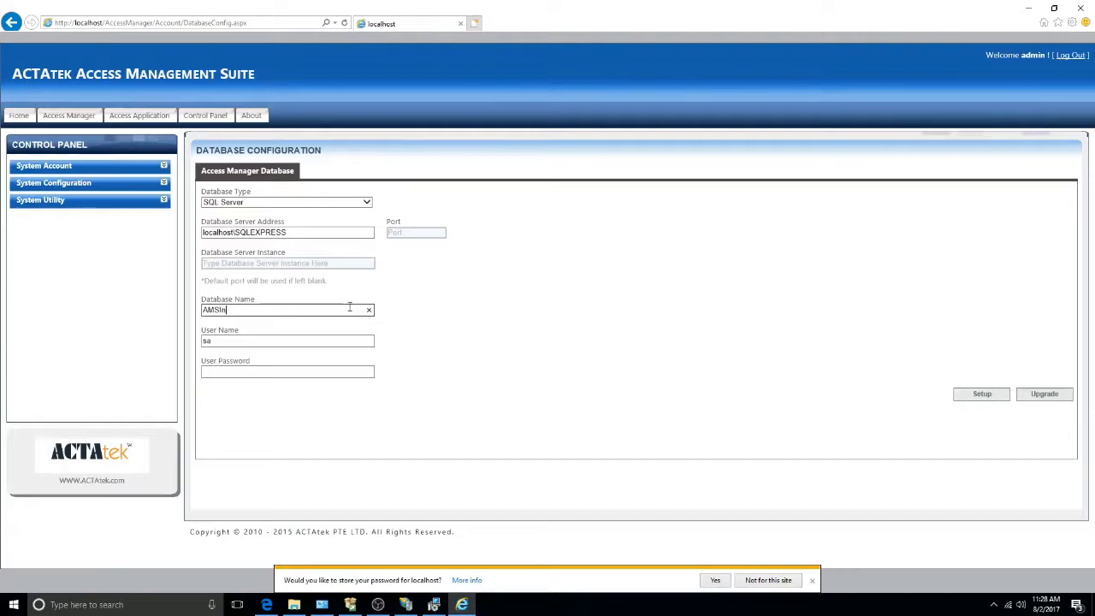
text(stall)
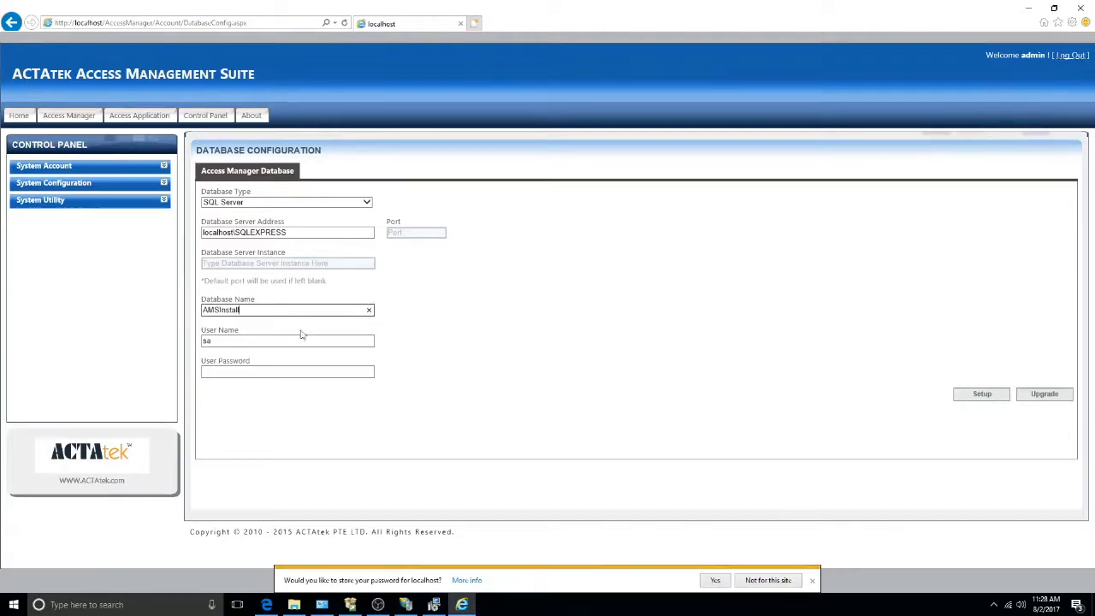
click(297, 372)
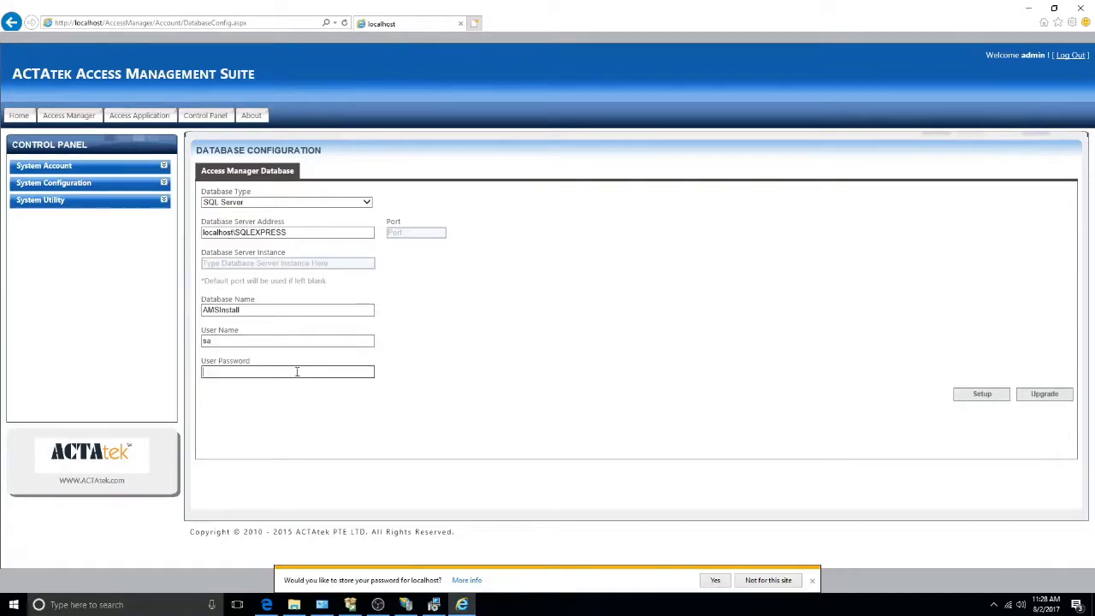
click(981, 393)
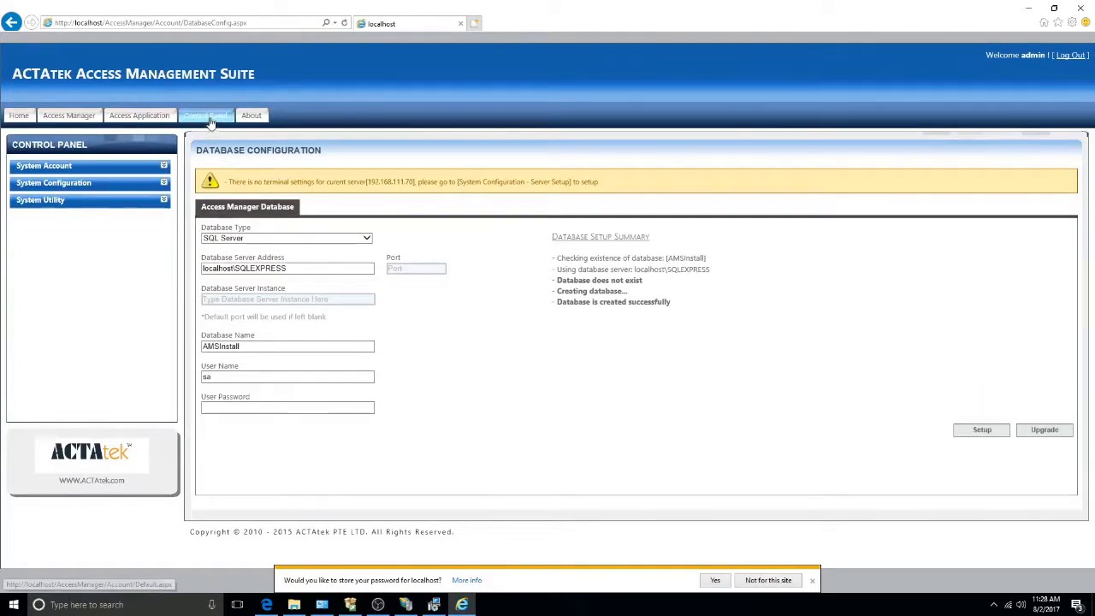
click(205, 115)
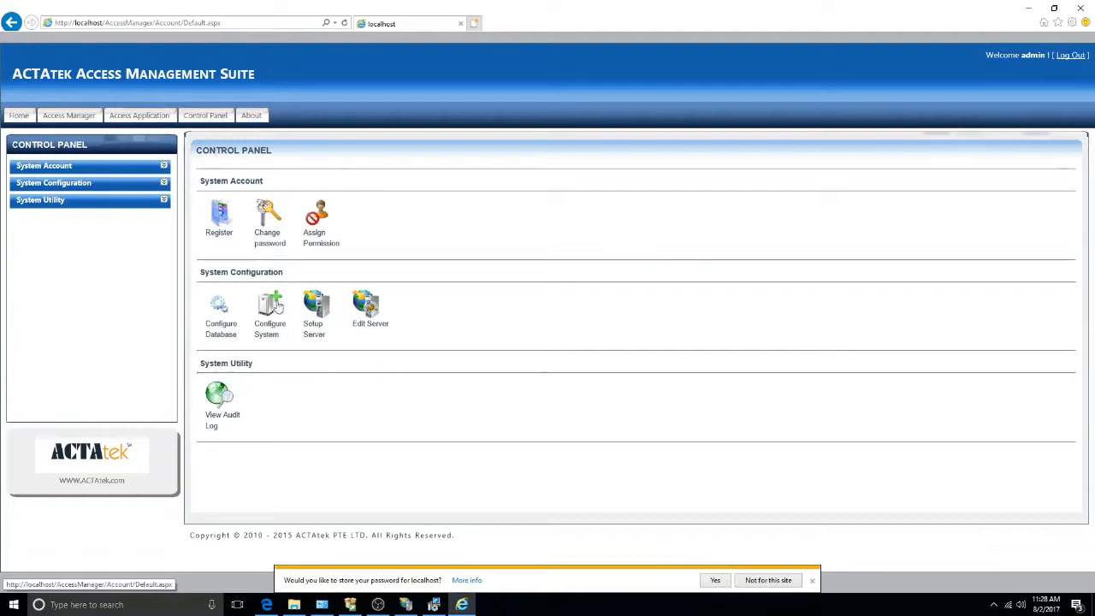
Set up the server with terminal group AMS, GMT+08:00 Beijing, port and magic string
click(313, 306)
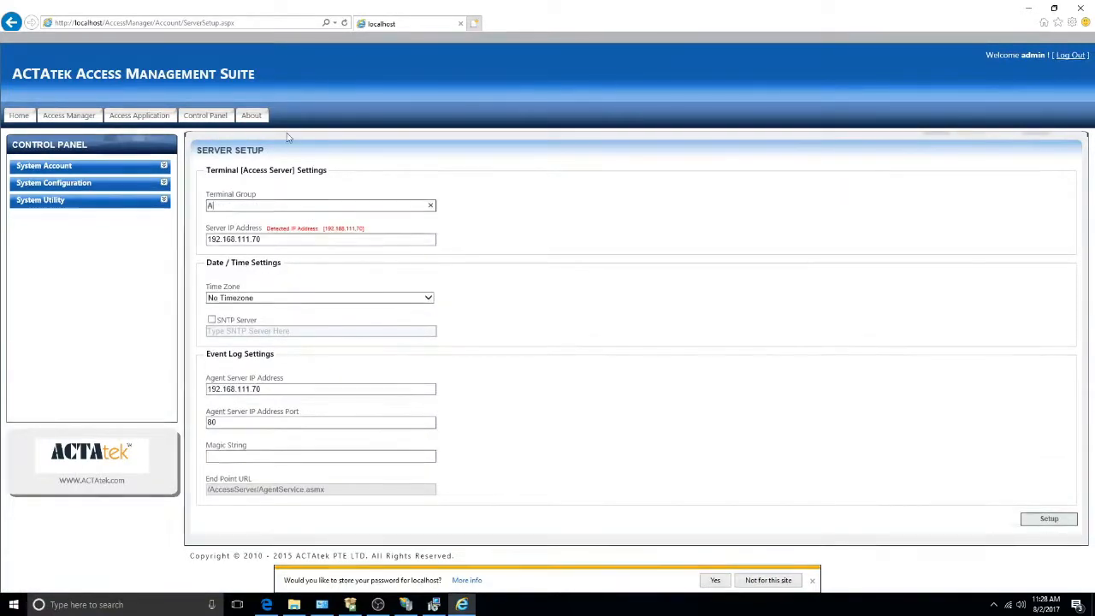
text(MS)
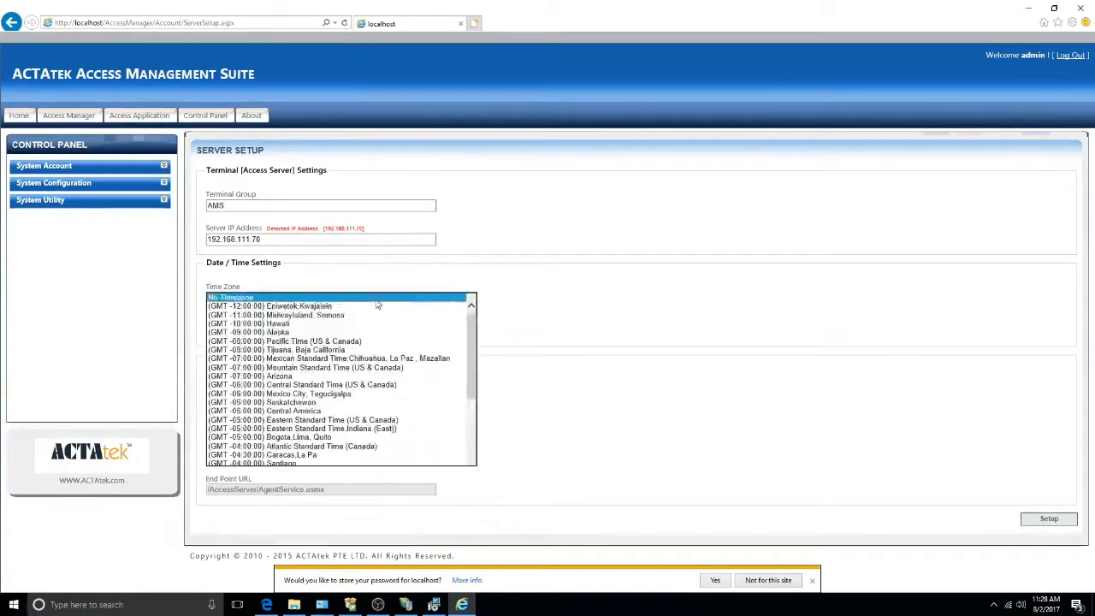
click(321, 297)
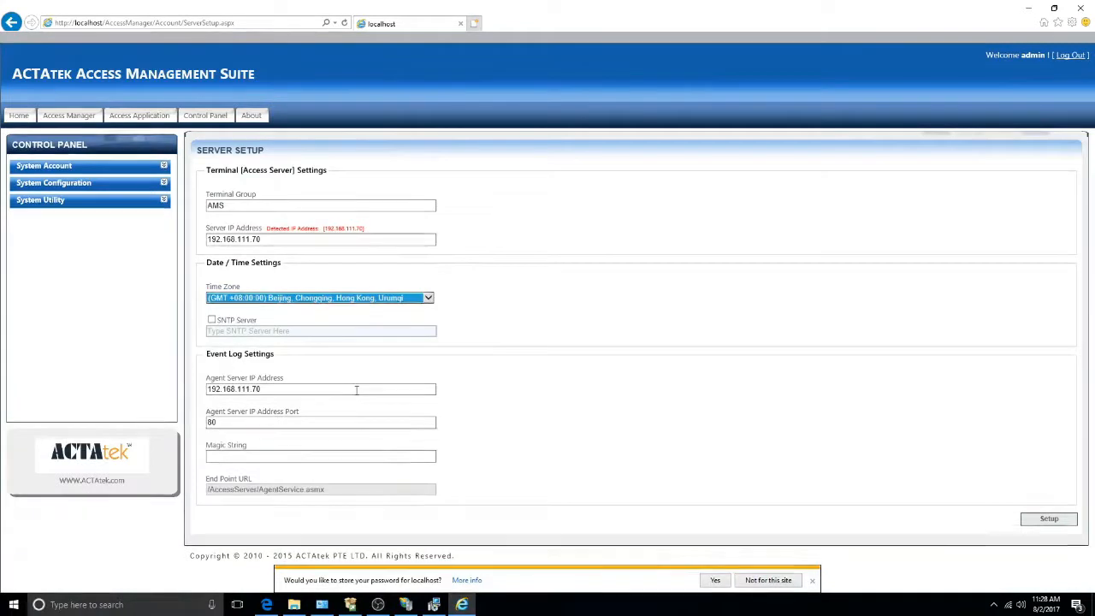
click(321, 422)
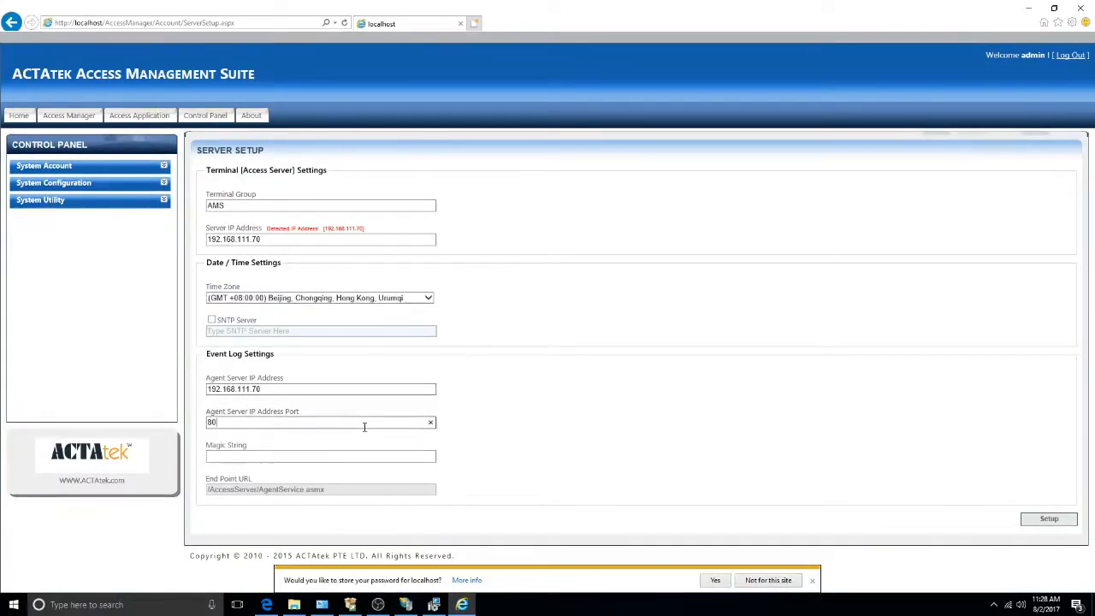
click(321, 455)
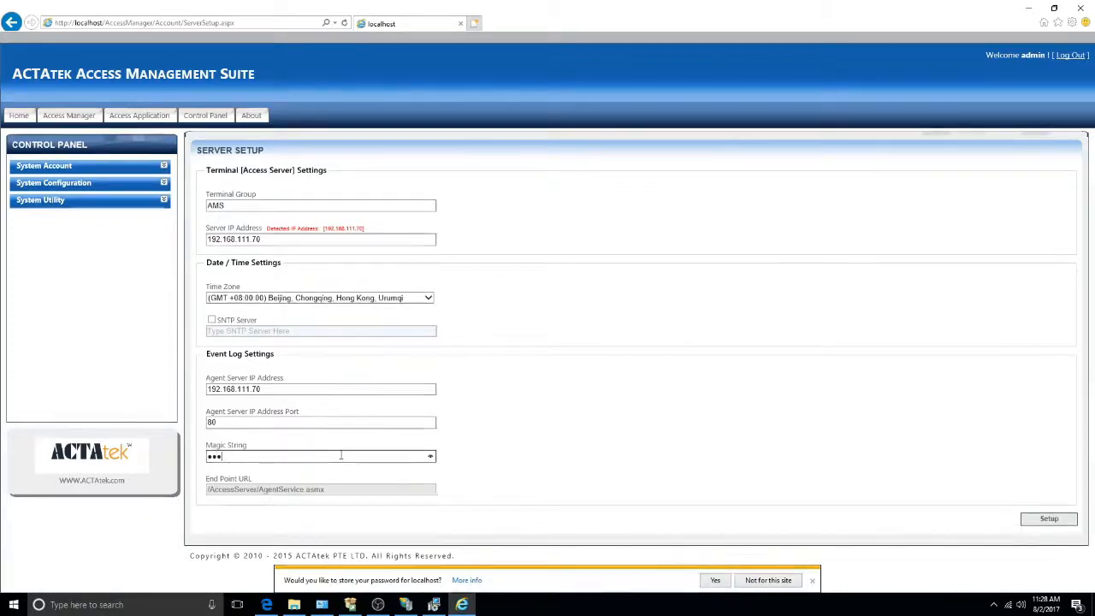
text(••)
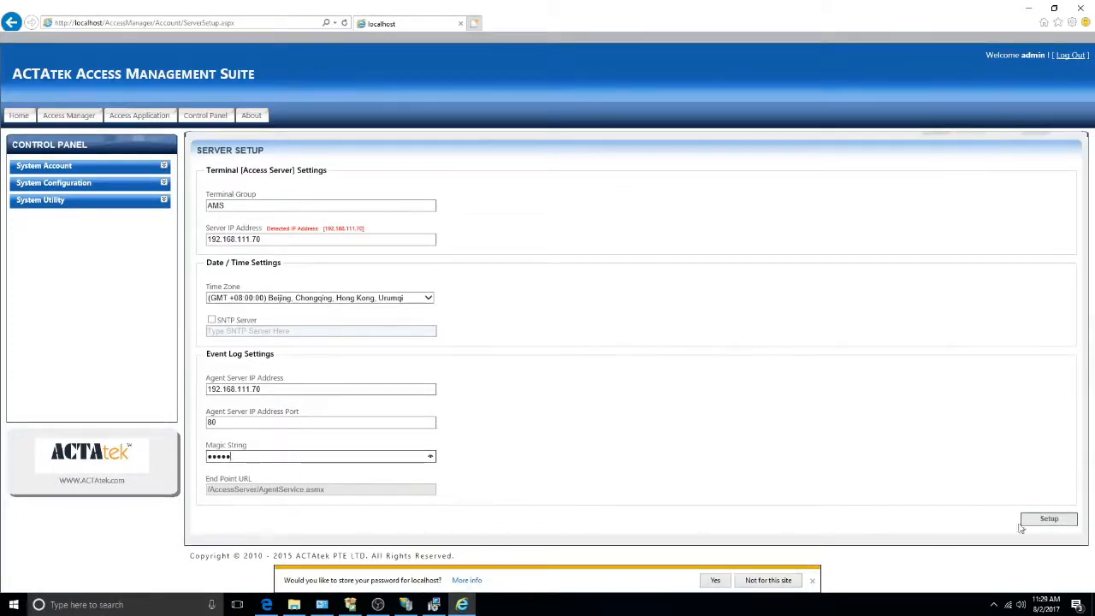
click(1047, 518)
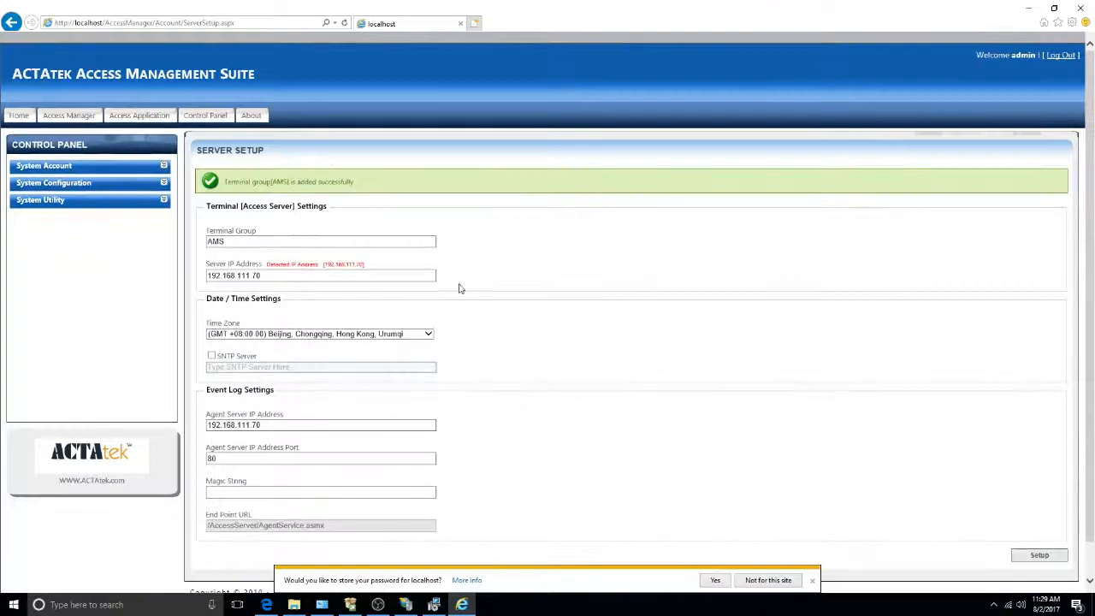